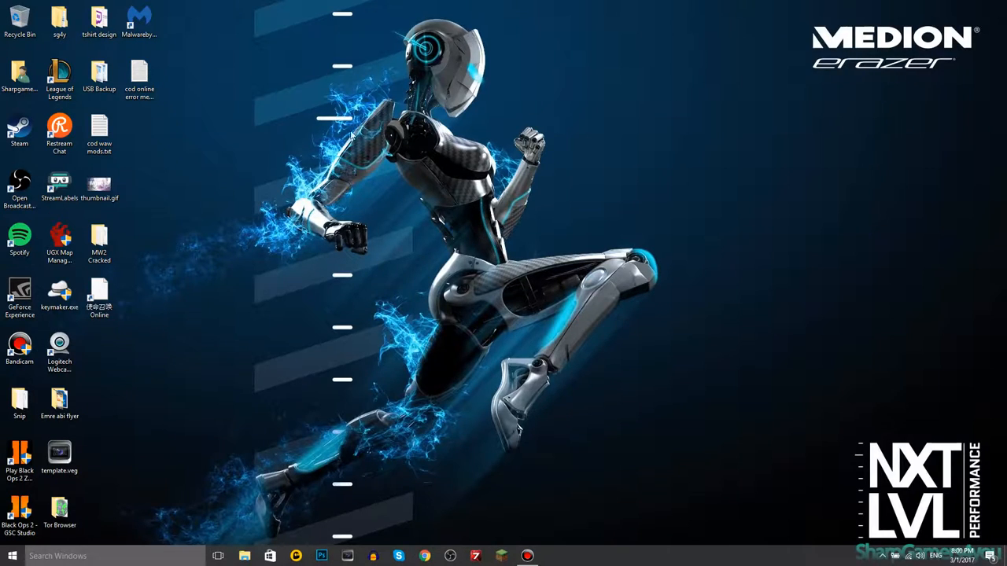
pyautogui.moveTo(256, 136)
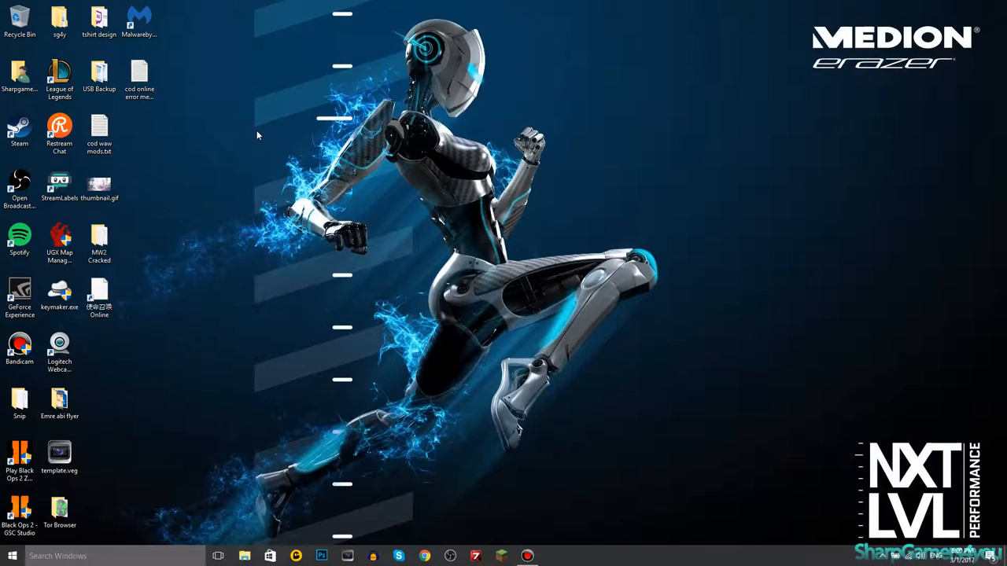
pyautogui.moveTo(249, 289)
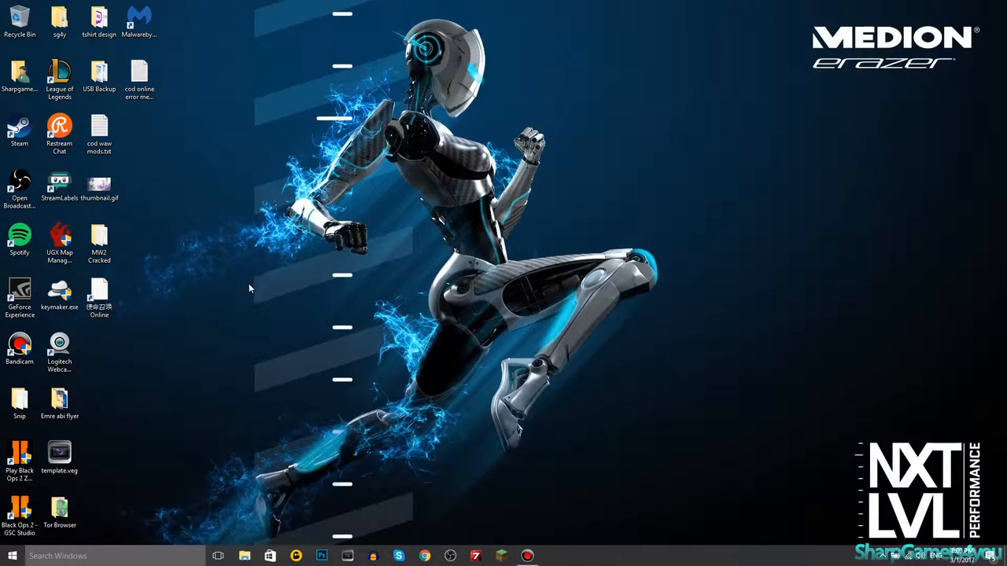
# - Rename the Chinese-named desktop game shortcut to 'COD Online'
pyautogui.click(99, 297)
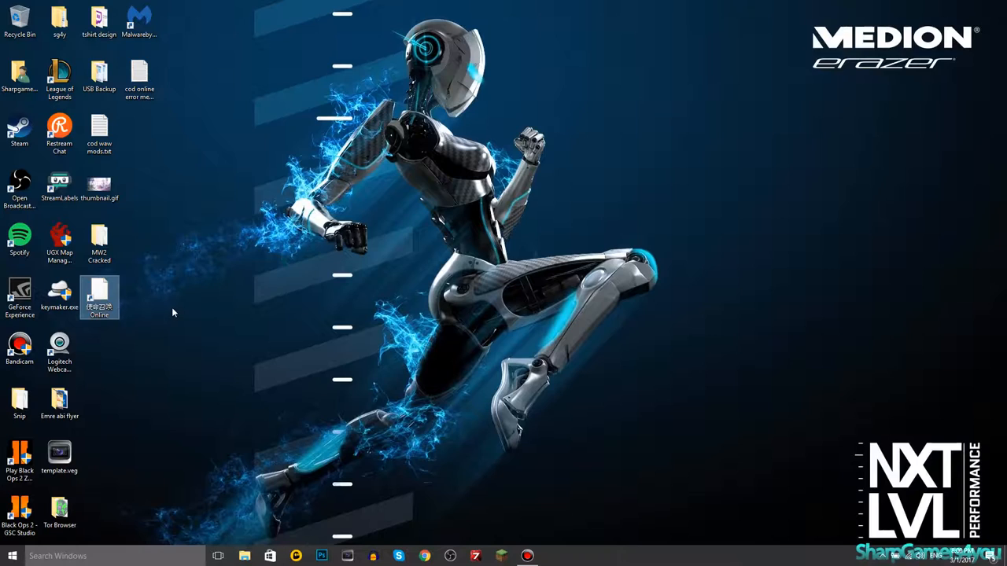
pyautogui.moveTo(336, 287)
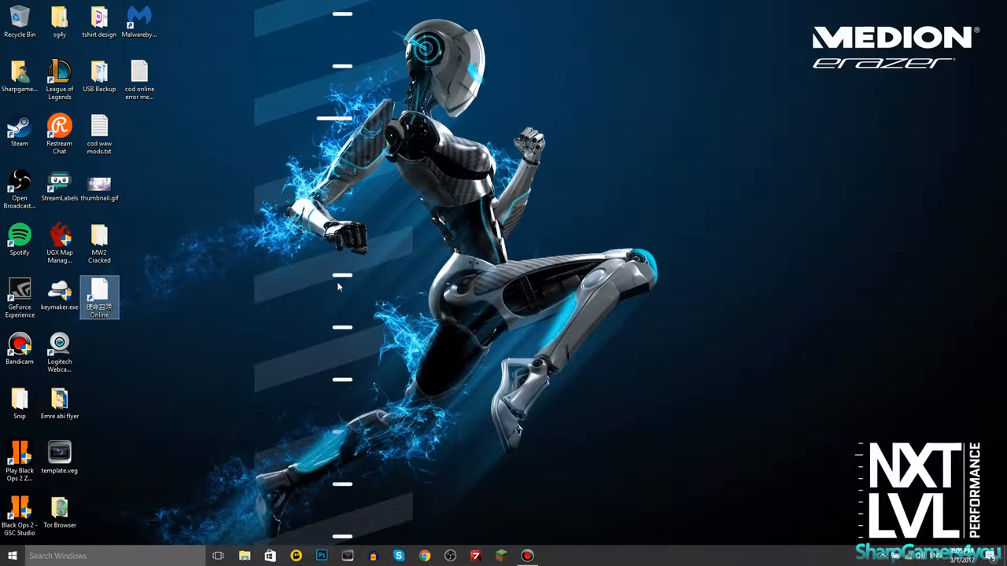
pyautogui.moveTo(256, 259)
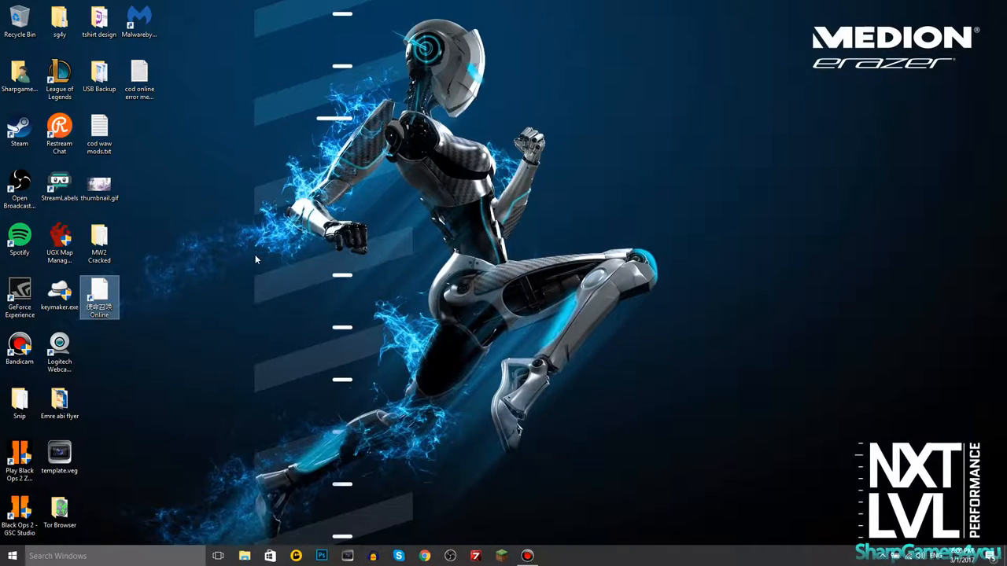
pyautogui.moveTo(255, 247)
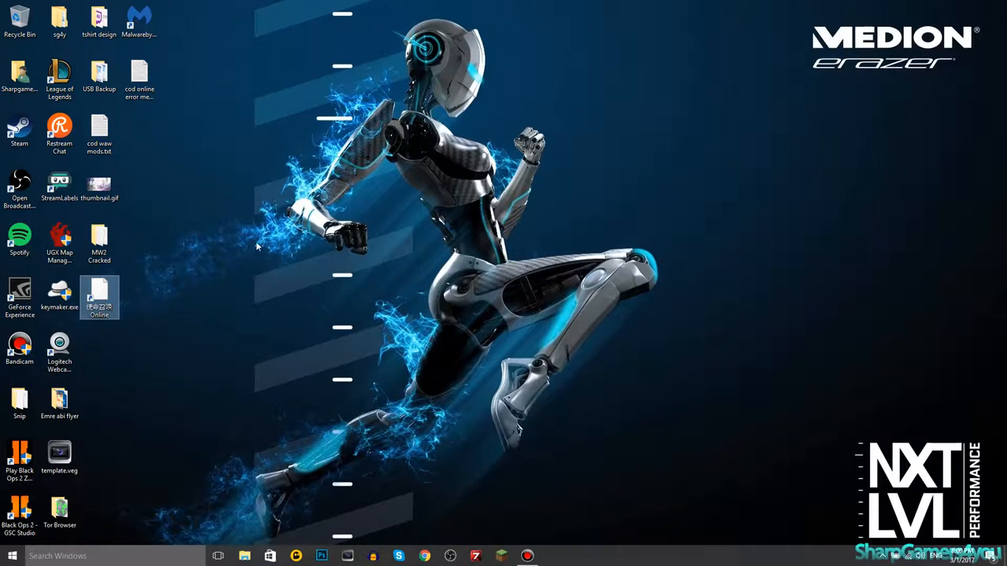
pyautogui.moveTo(313, 171)
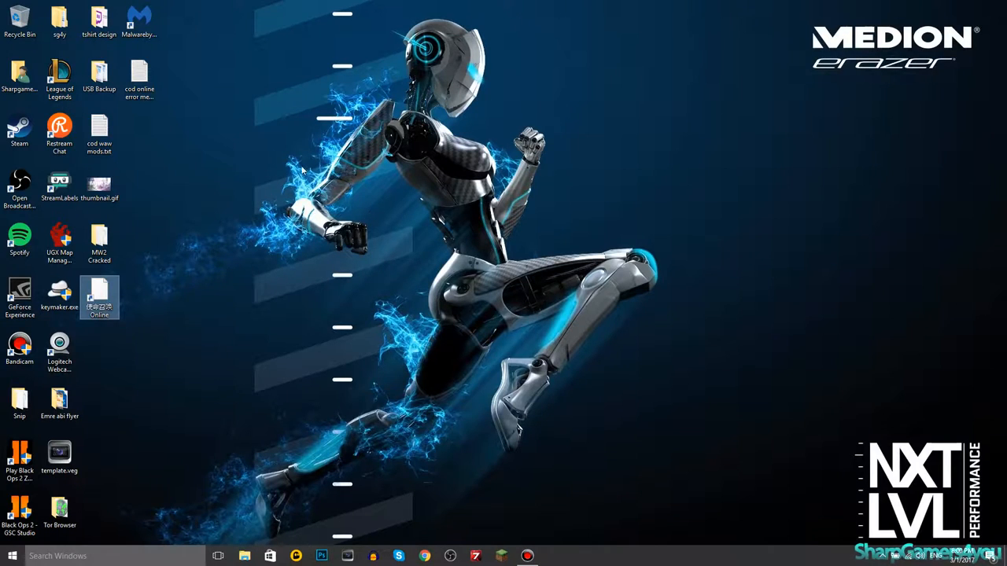
pyautogui.moveTo(284, 168)
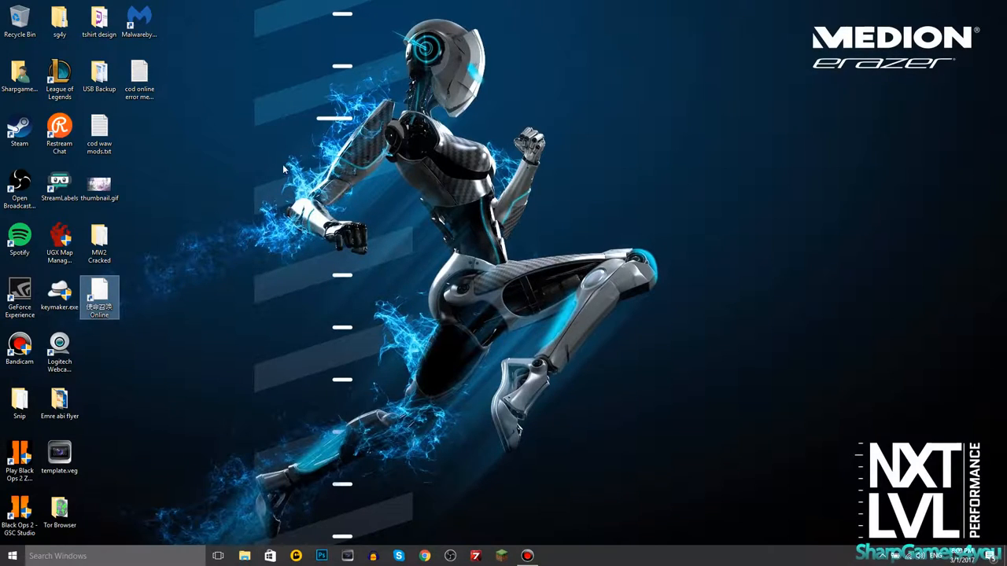
pyautogui.moveTo(265, 210)
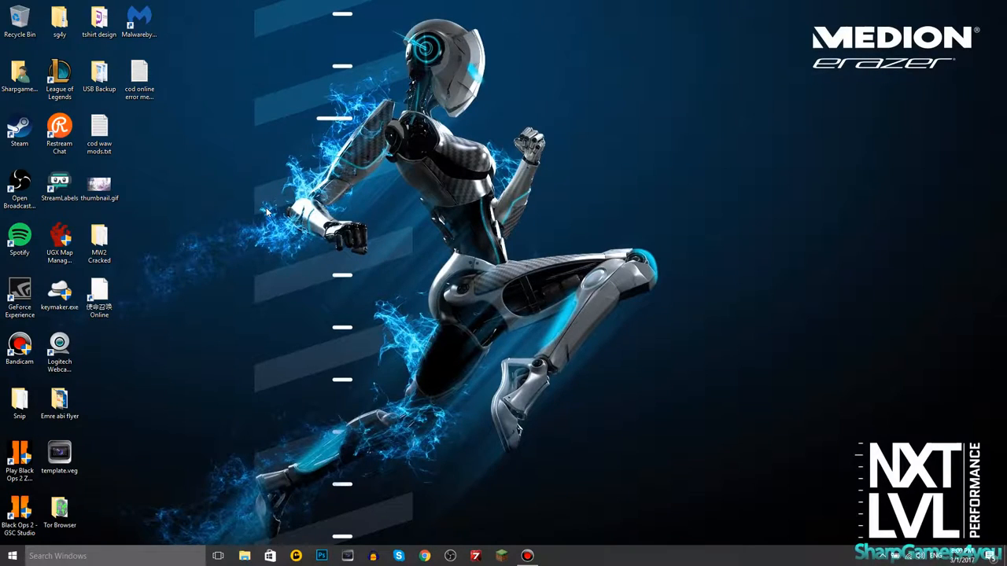
pyautogui.moveTo(346, 173)
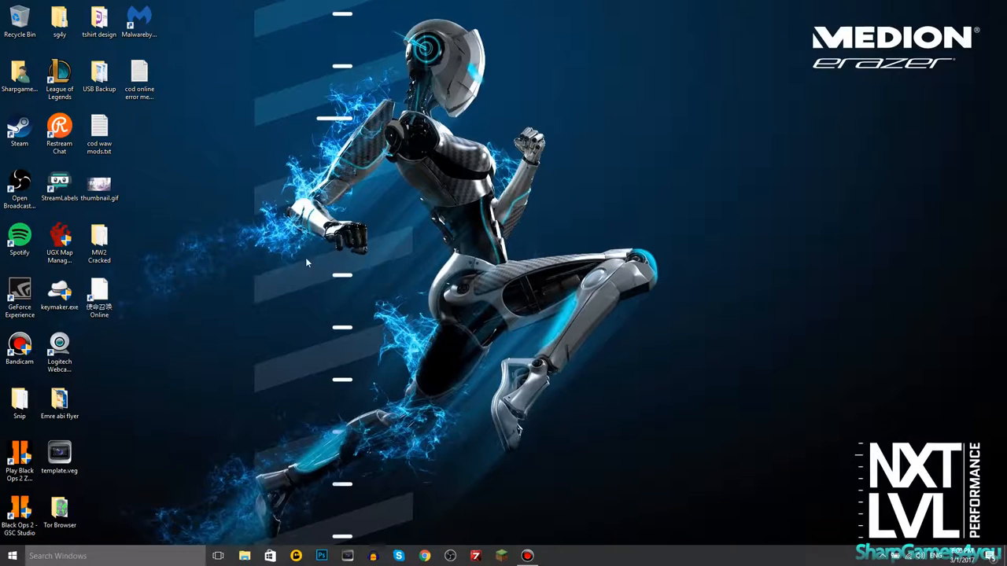
pyautogui.moveTo(161, 160)
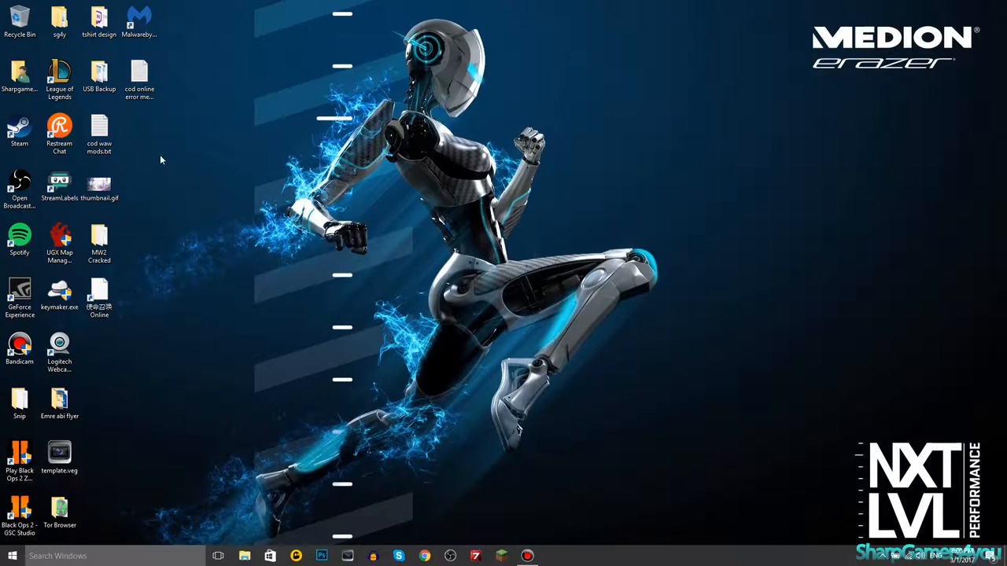
pyautogui.moveTo(219, 152)
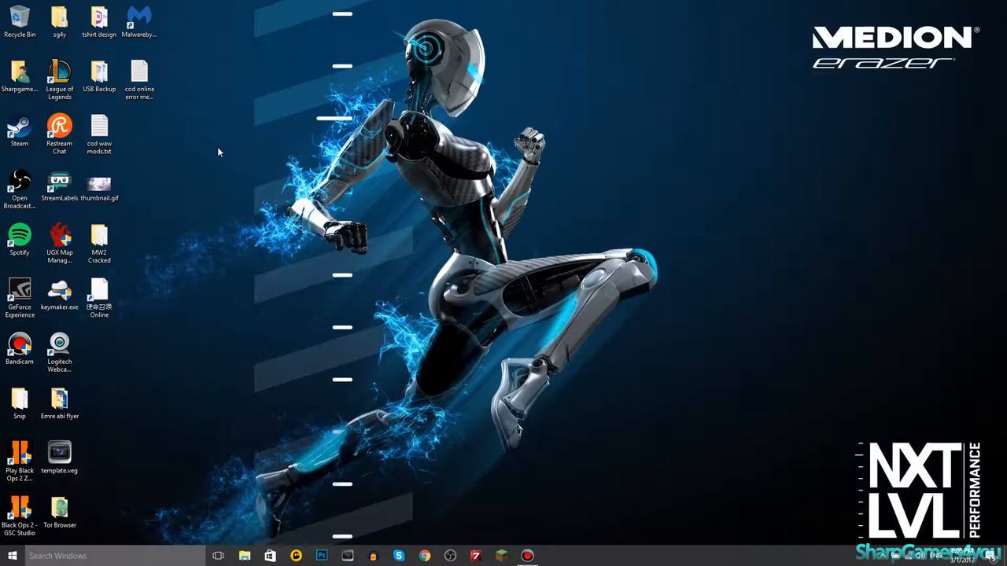
pyautogui.moveTo(219, 152); pyautogui.dragTo(407, 332)
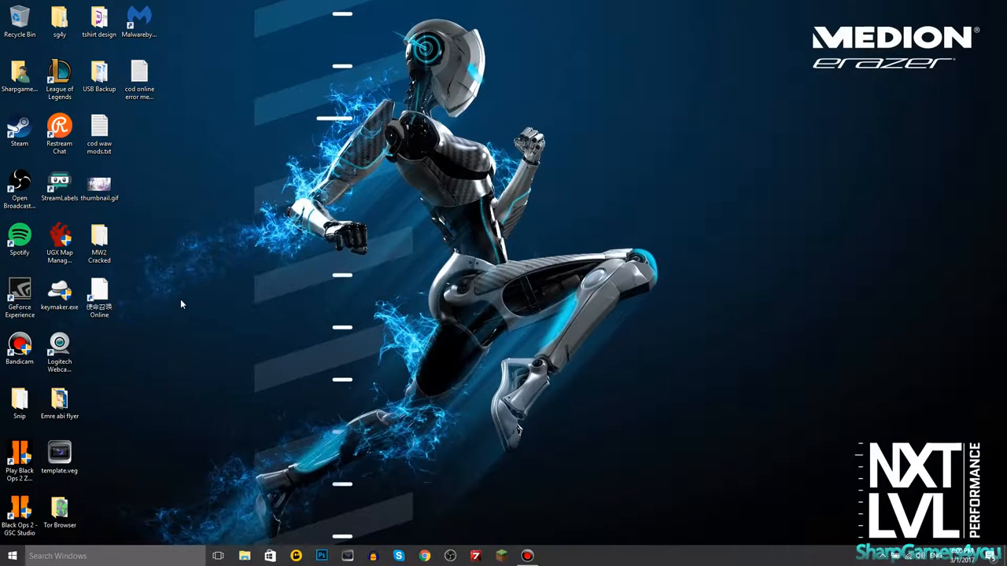
pyautogui.moveTo(203, 349)
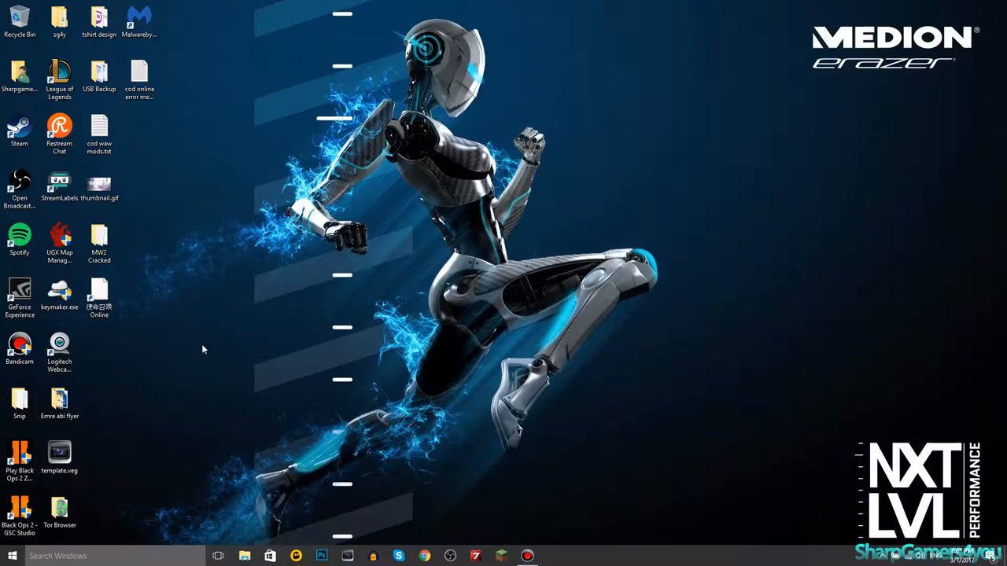
pyautogui.moveTo(261, 258)
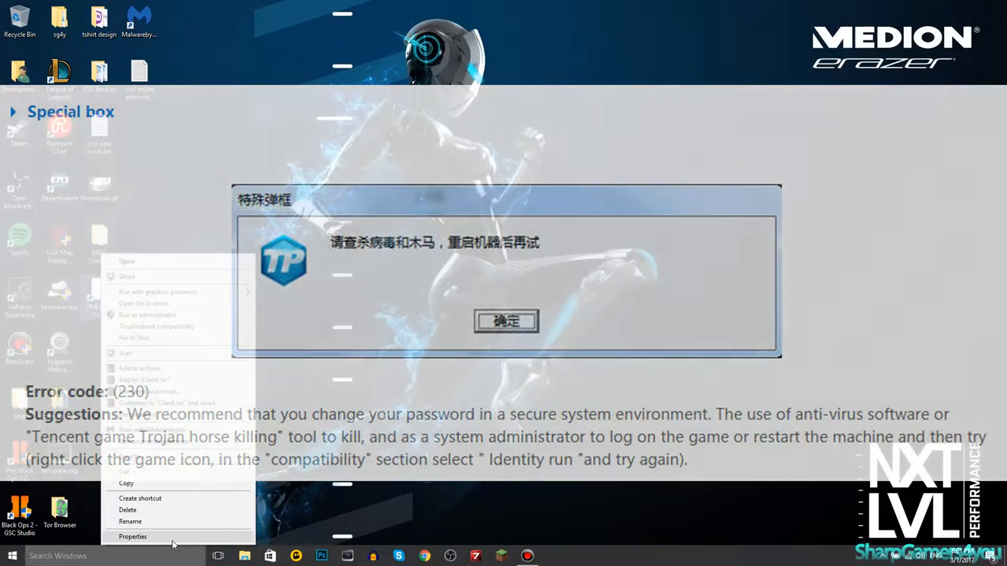
pyautogui.click(132, 536)
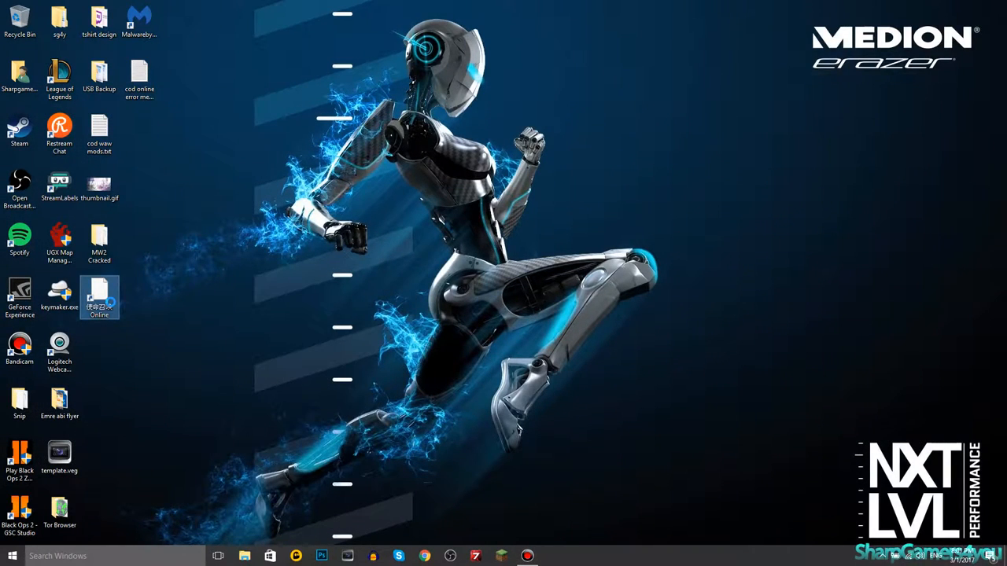
pyautogui.rightClick(99, 297)
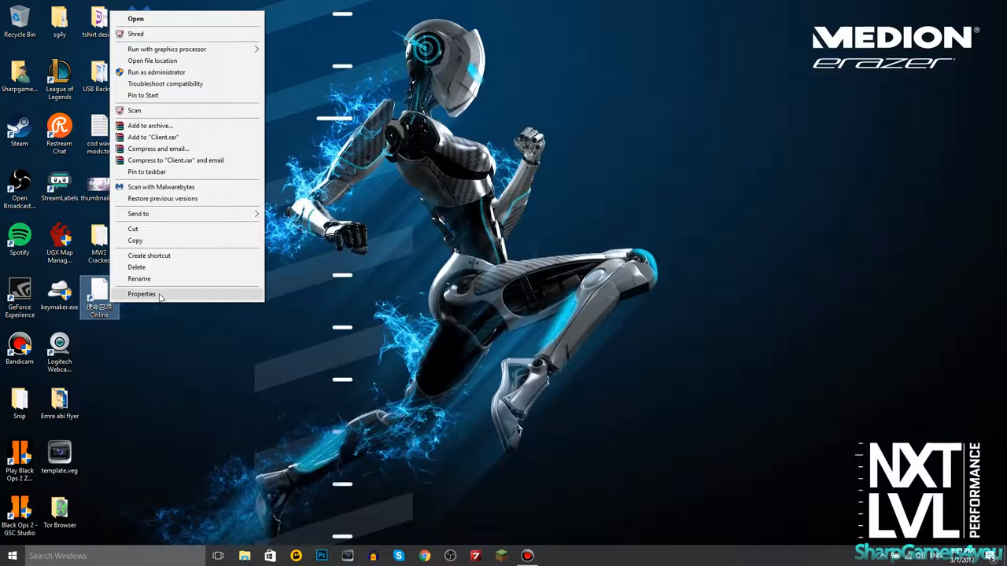
pyautogui.click(143, 305)
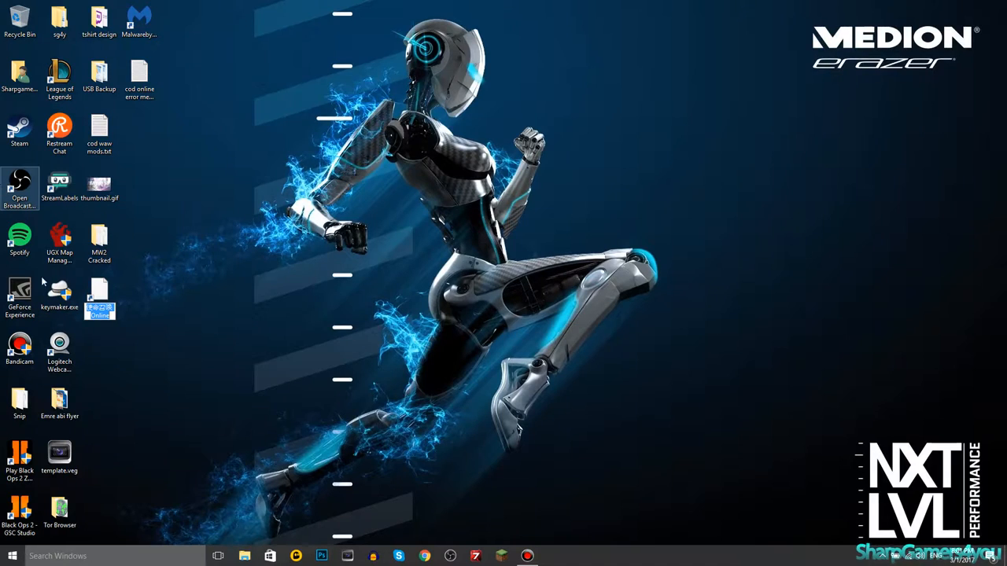
pyautogui.click(99, 296)
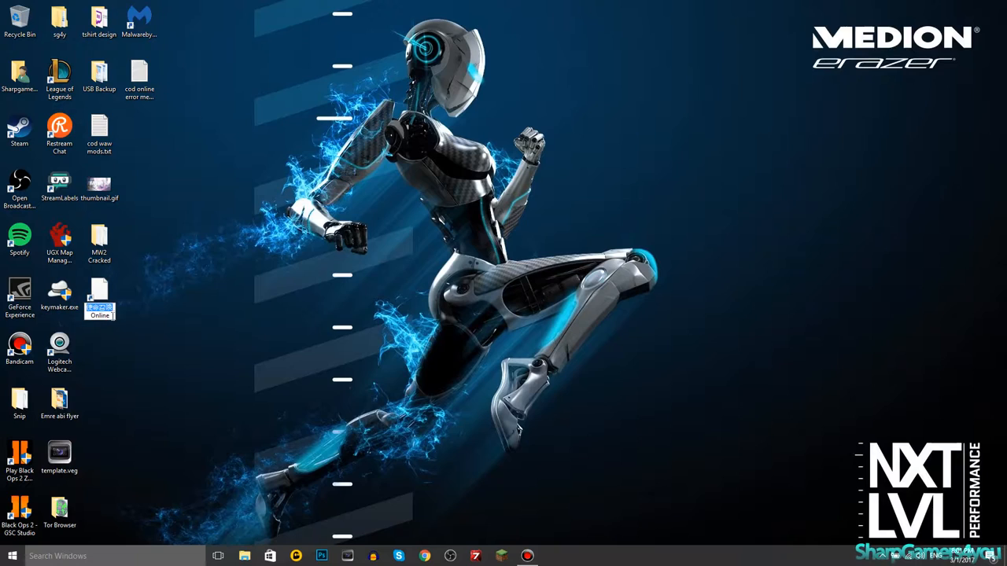
pyautogui.click(59, 293)
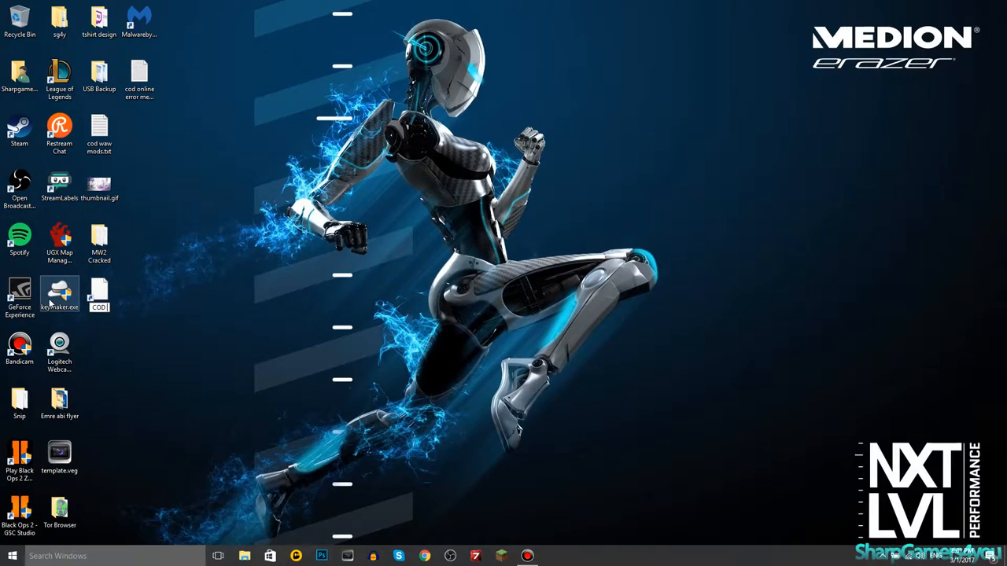
pyautogui.click(99, 291)
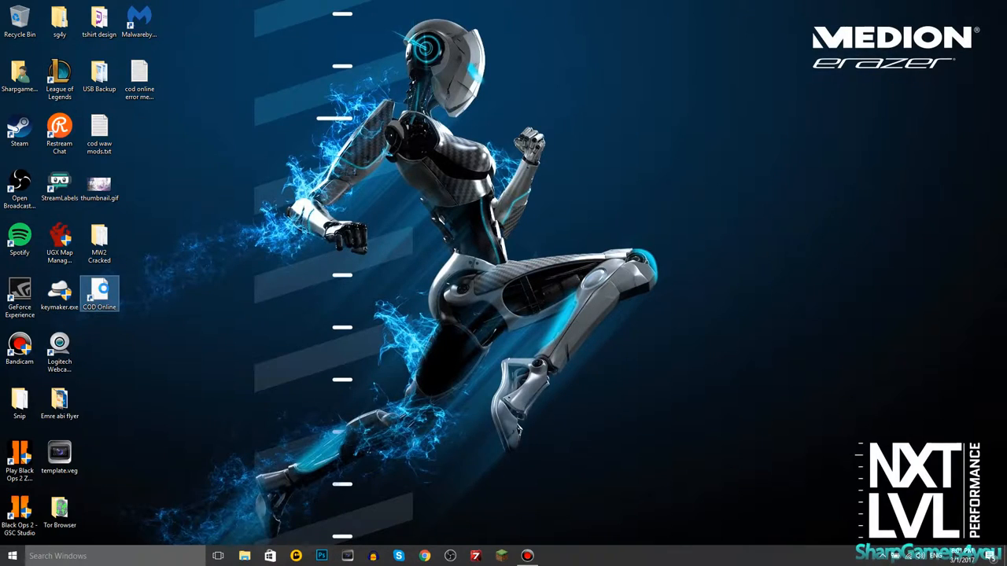
pyautogui.rightClick(100, 293)
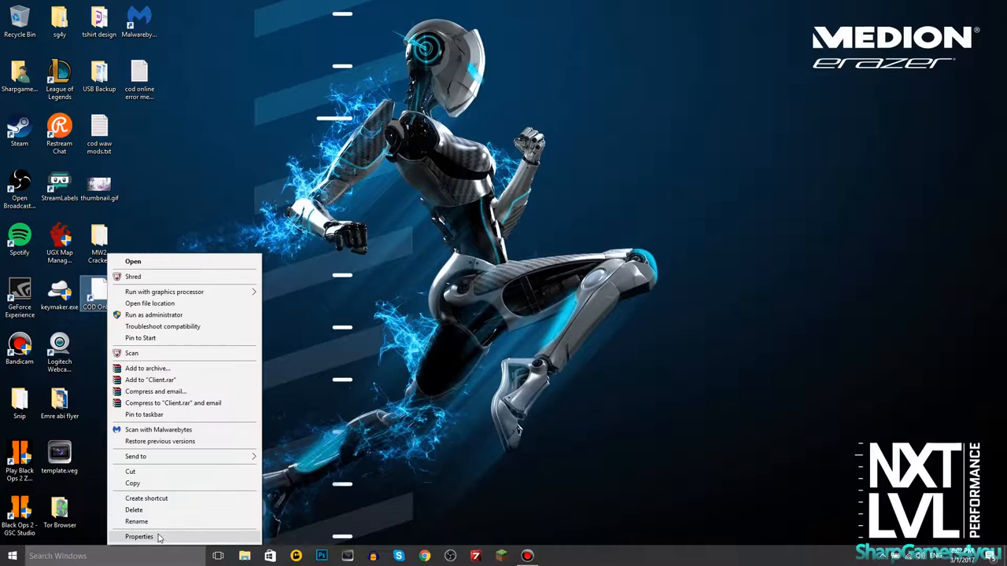
pyautogui.click(139, 536)
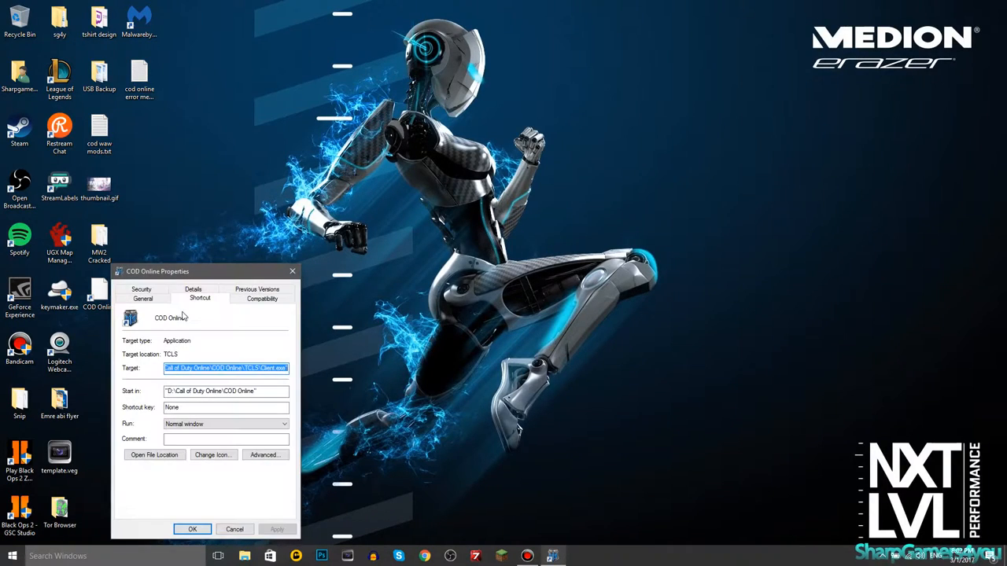
pyautogui.click(262, 298)
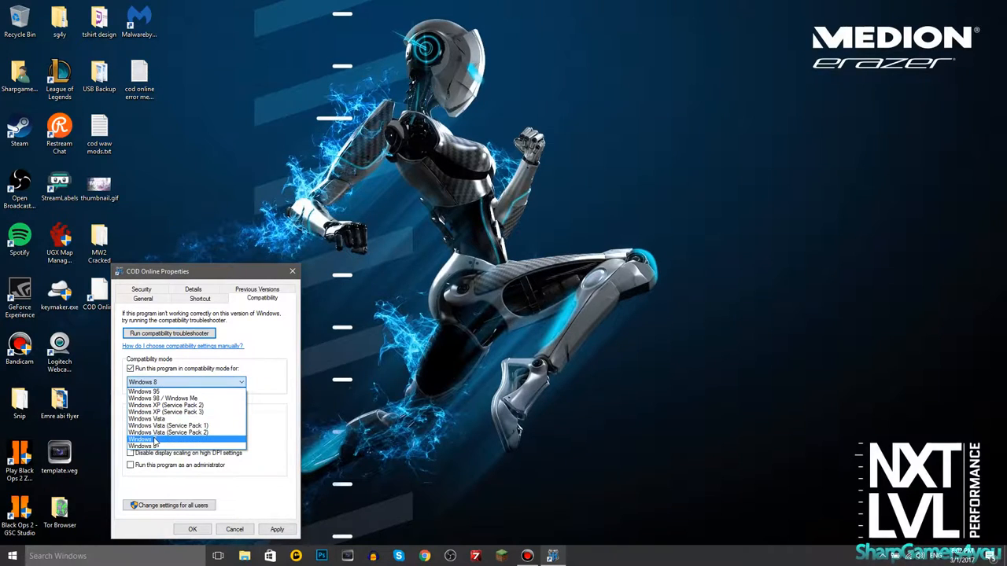
pyautogui.click(165, 438)
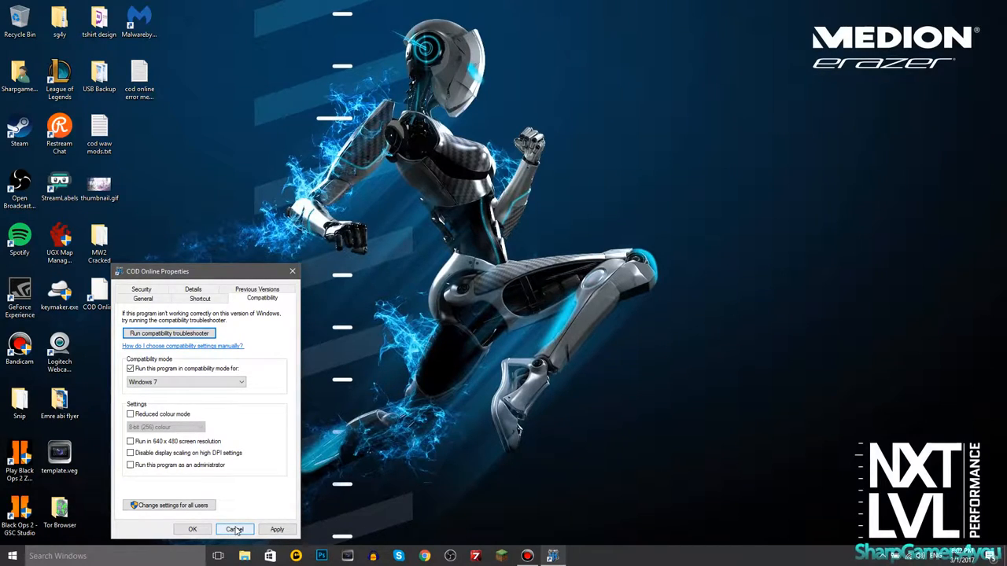
pyautogui.click(234, 529)
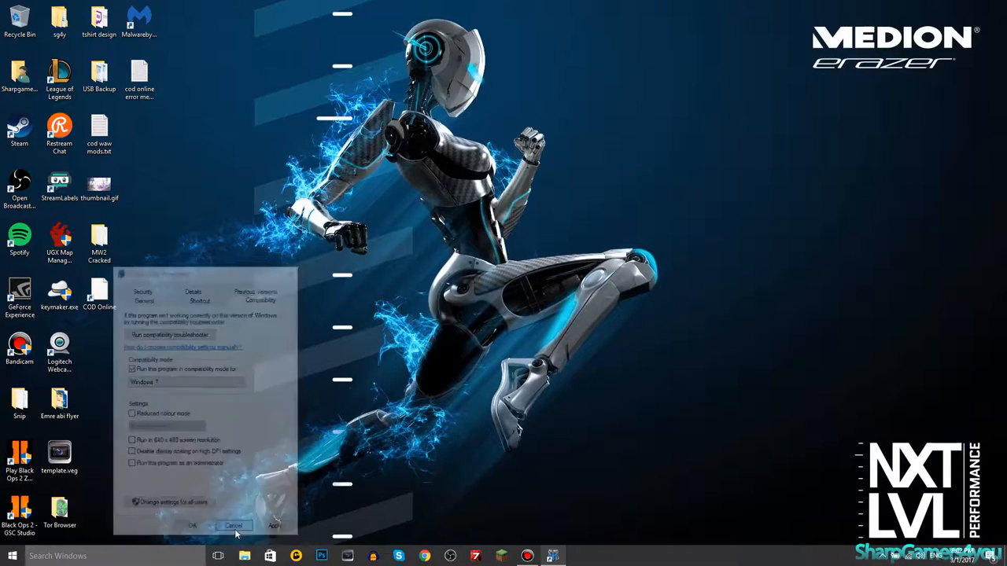
pyautogui.click(234, 525)
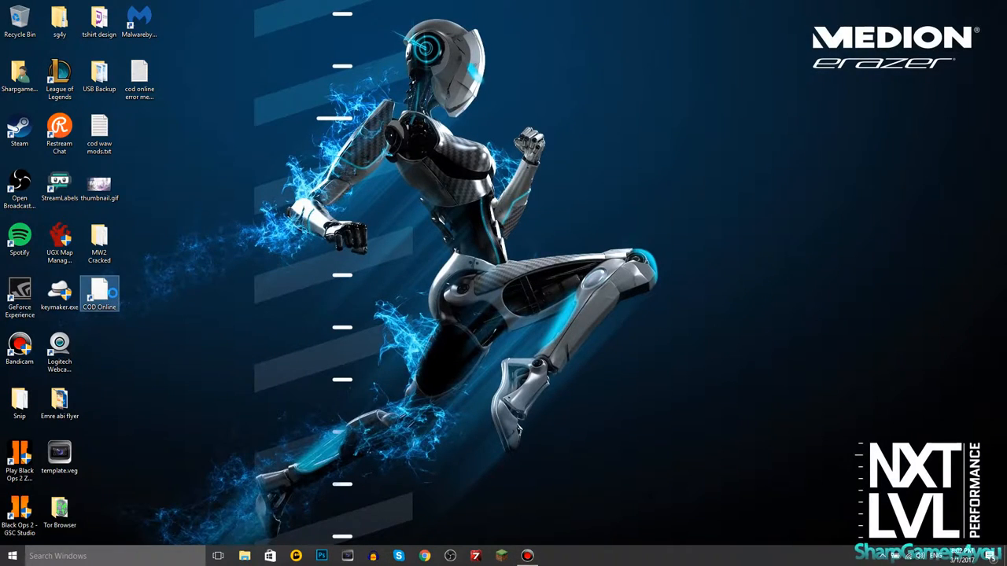
pyautogui.click(99, 295)
pyautogui.write('使命召唤')
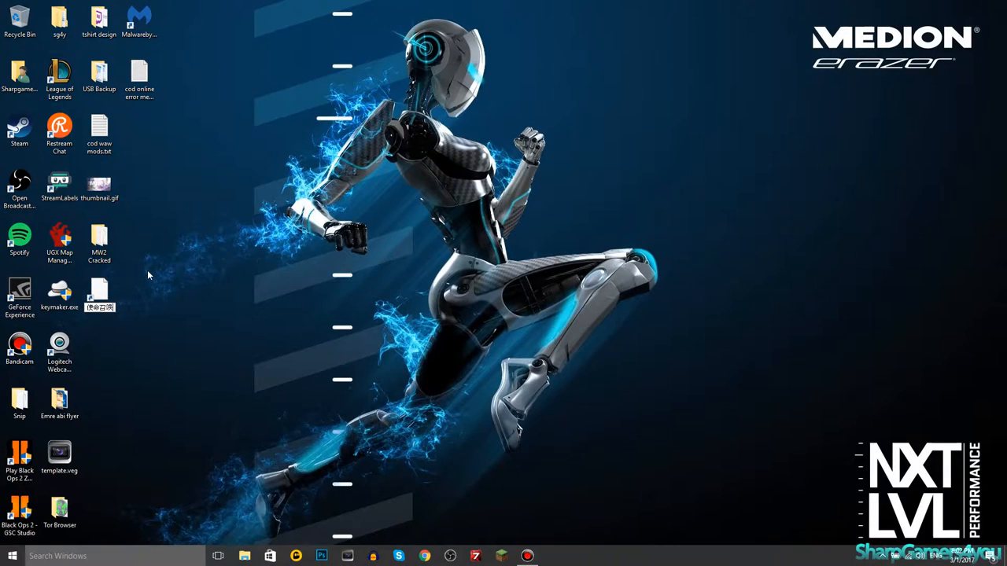
pyautogui.click(99, 291)
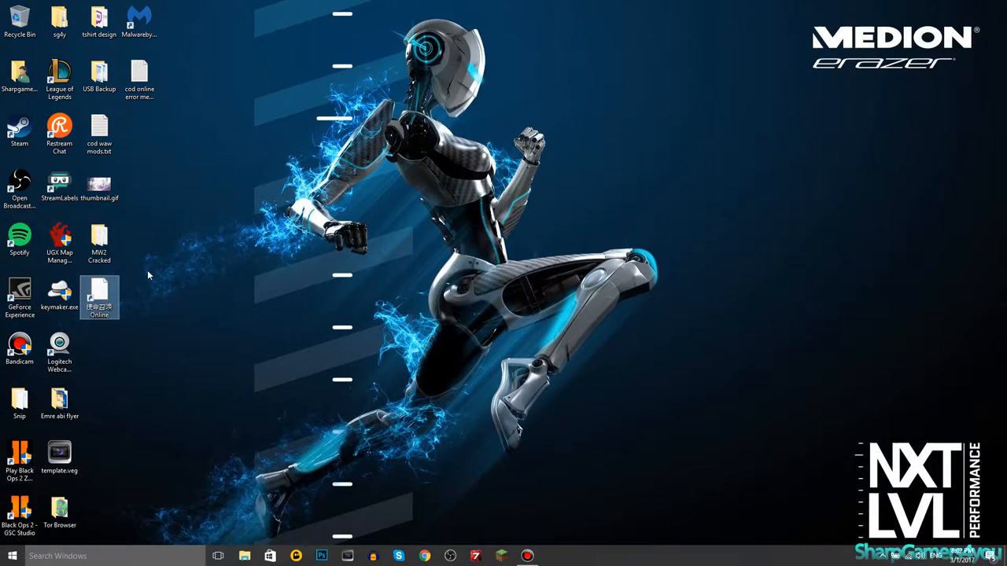
pyautogui.moveTo(198, 265)
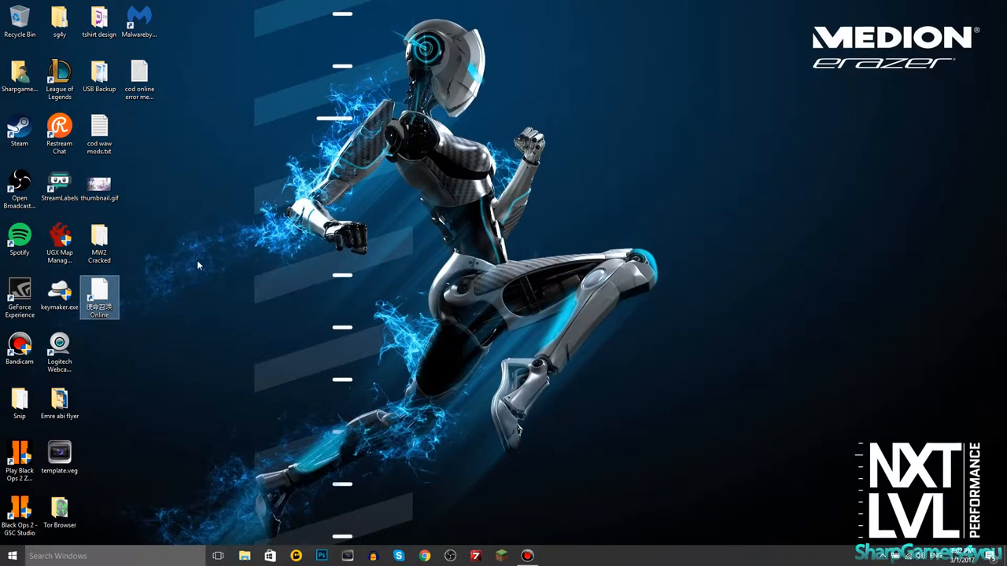
pyautogui.click(201, 268)
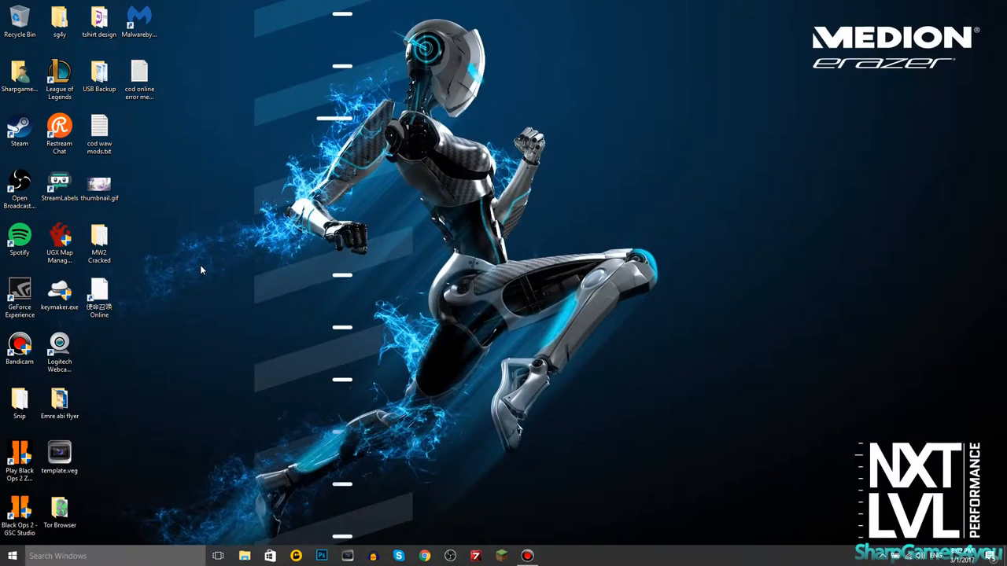
pyautogui.click(99, 298)
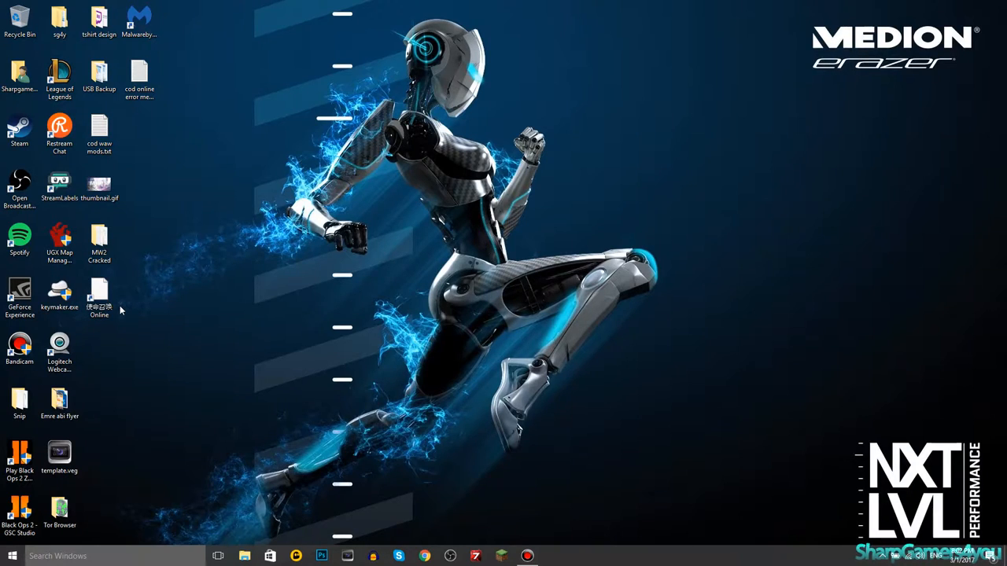
pyautogui.moveTo(161, 329)
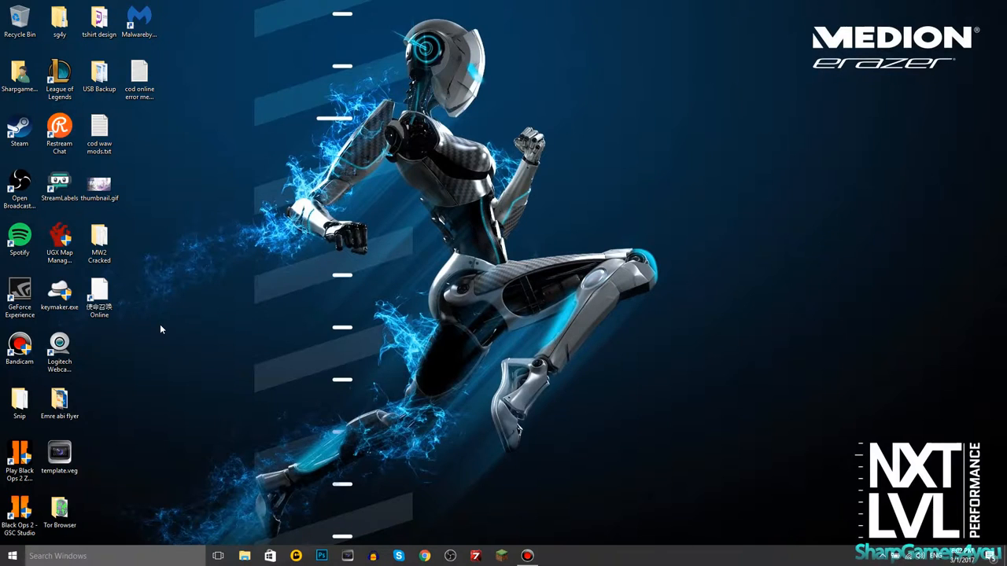
pyautogui.click(12, 556)
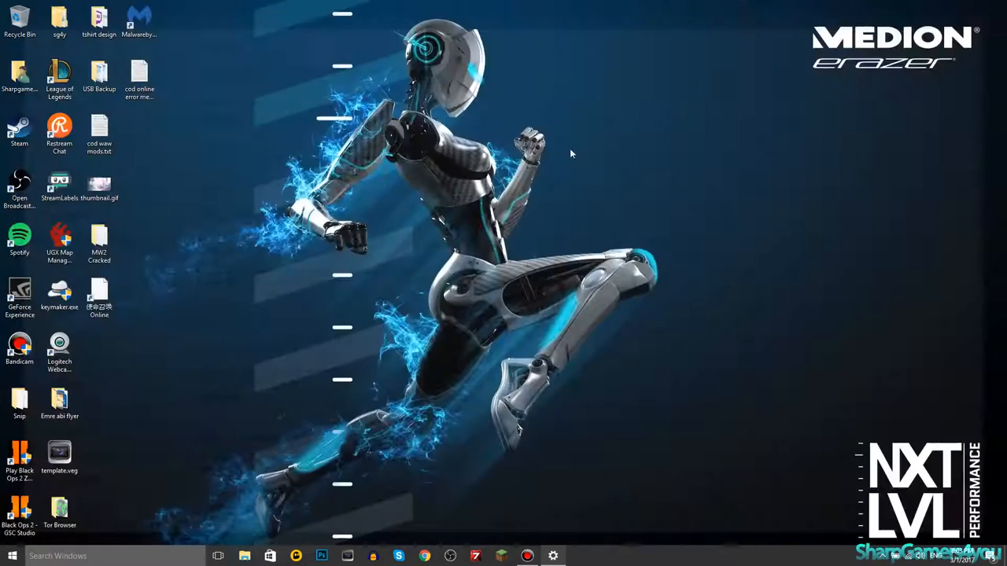
# - Search Start for 'reg' and open Region & language settings
pyautogui.click(11, 556)
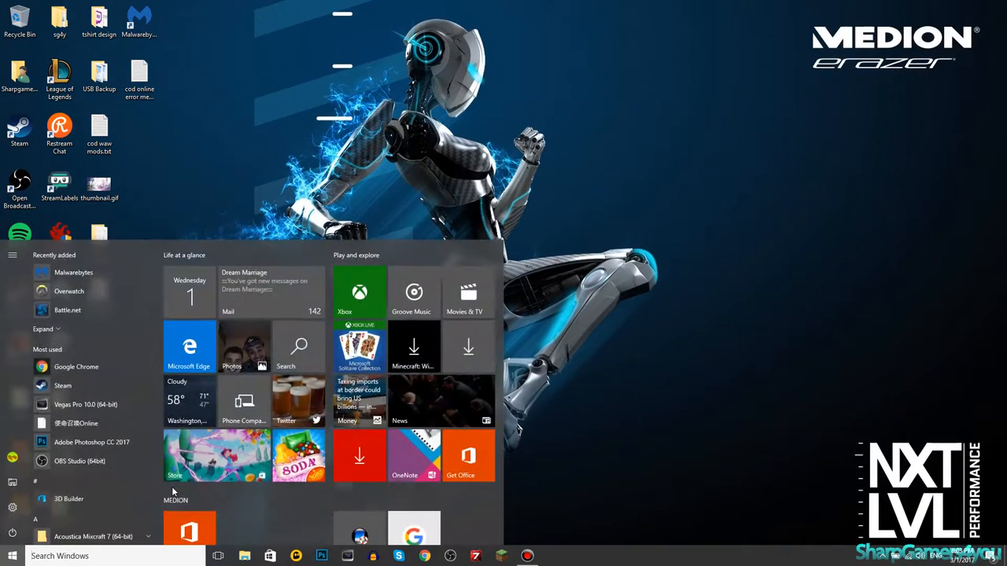
pyautogui.write('reg')
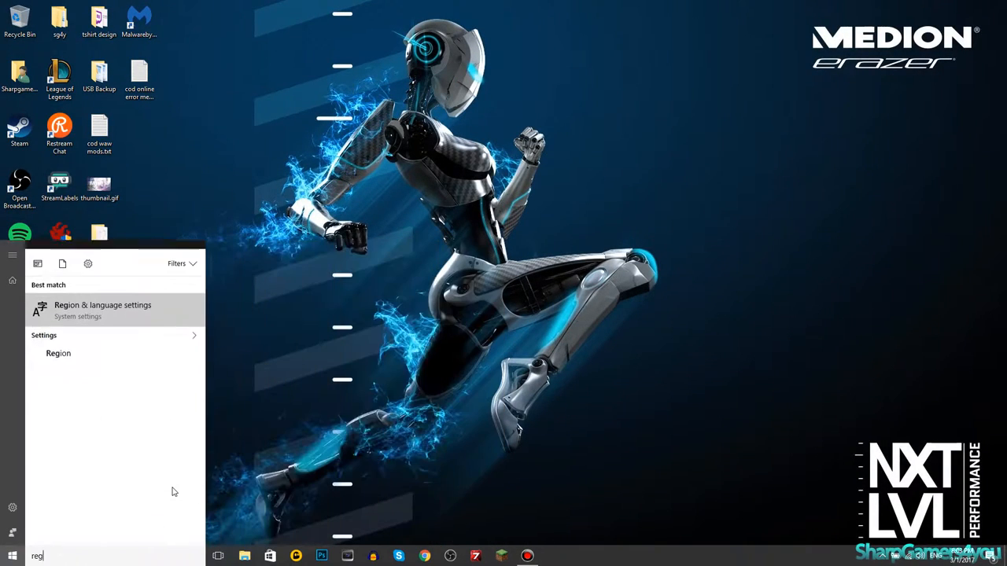
pyautogui.click(103, 310)
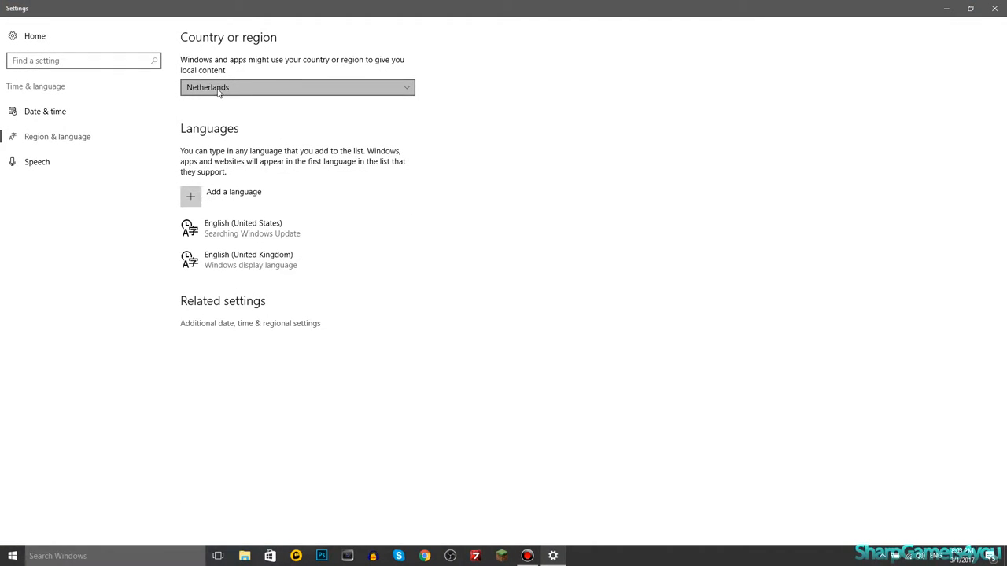
# - Change Country or region from Netherlands to U.S. Virgin Islands, then another country
pyautogui.click(296, 88)
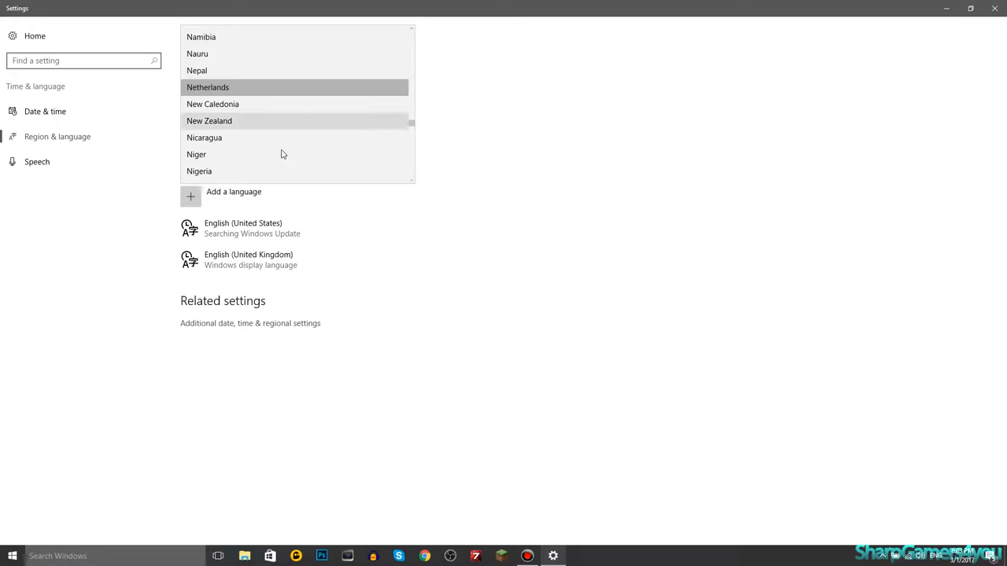
pyautogui.scroll(-3)
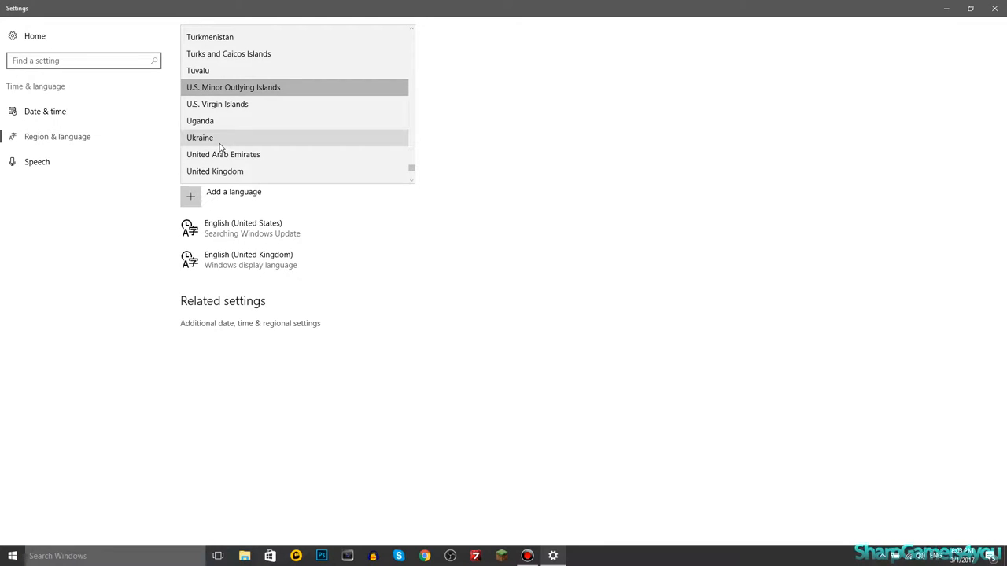
pyautogui.click(217, 104)
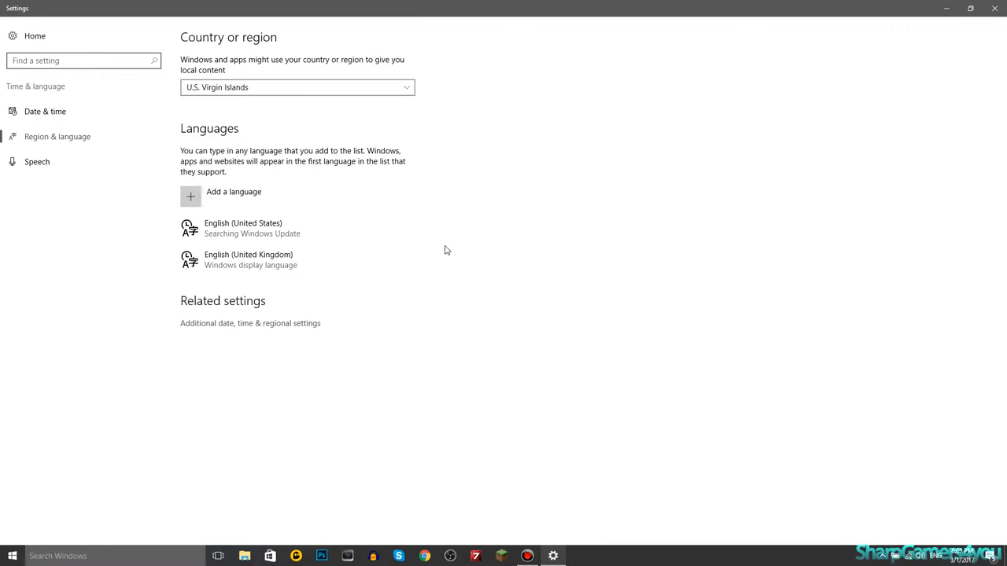
pyautogui.click(297, 87)
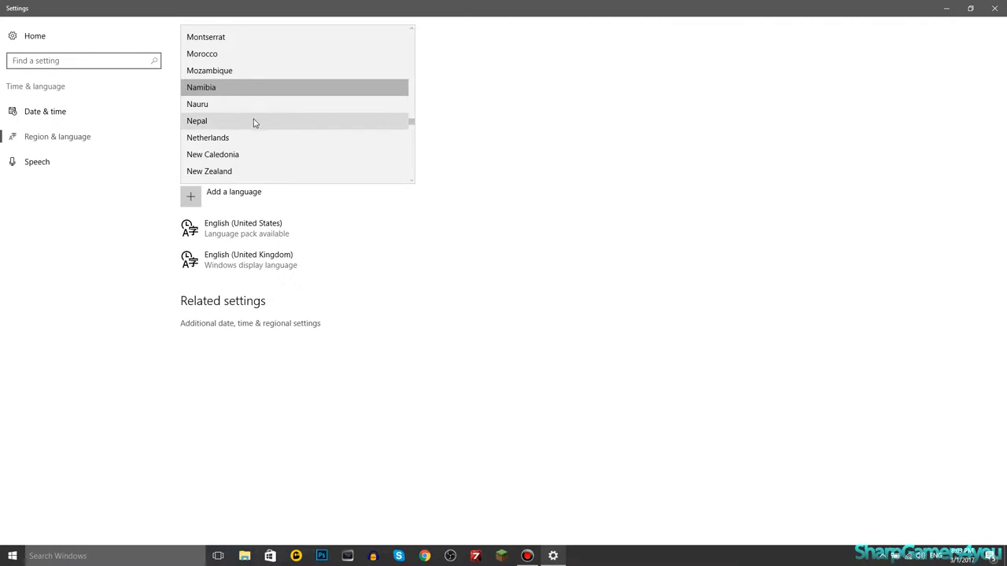
pyautogui.click(208, 137)
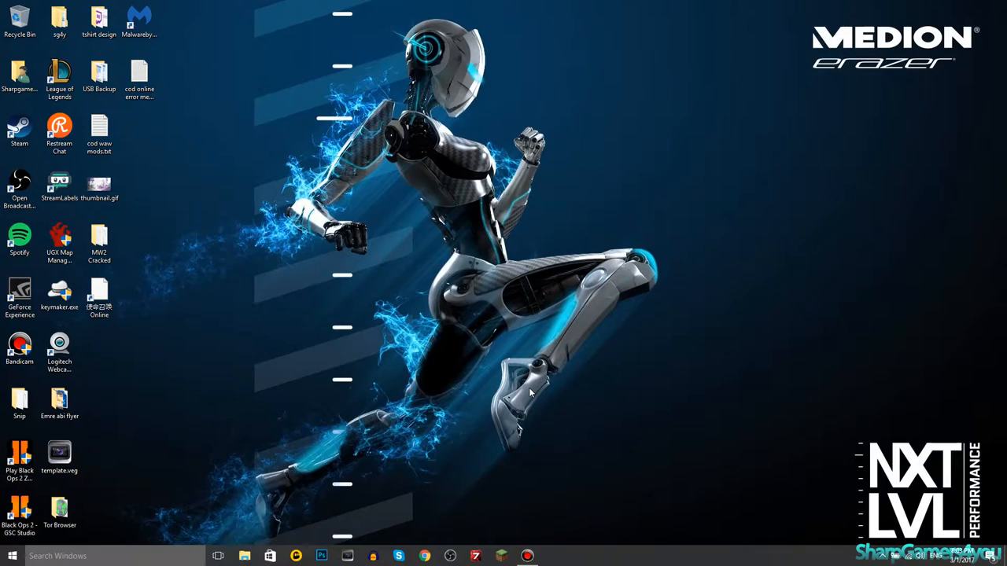
pyautogui.moveTo(385, 362)
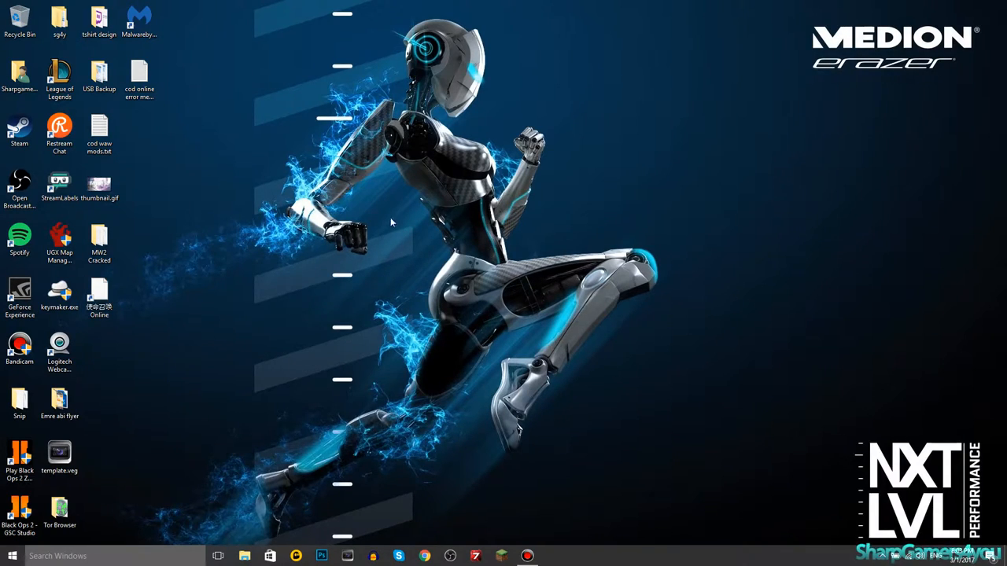
pyautogui.moveTo(317, 346)
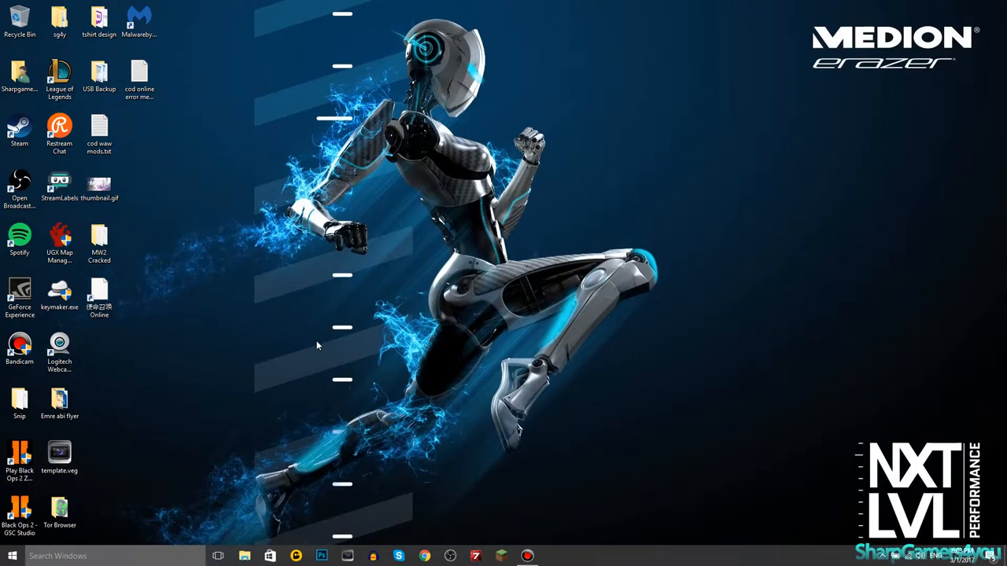
pyautogui.moveTo(209, 348)
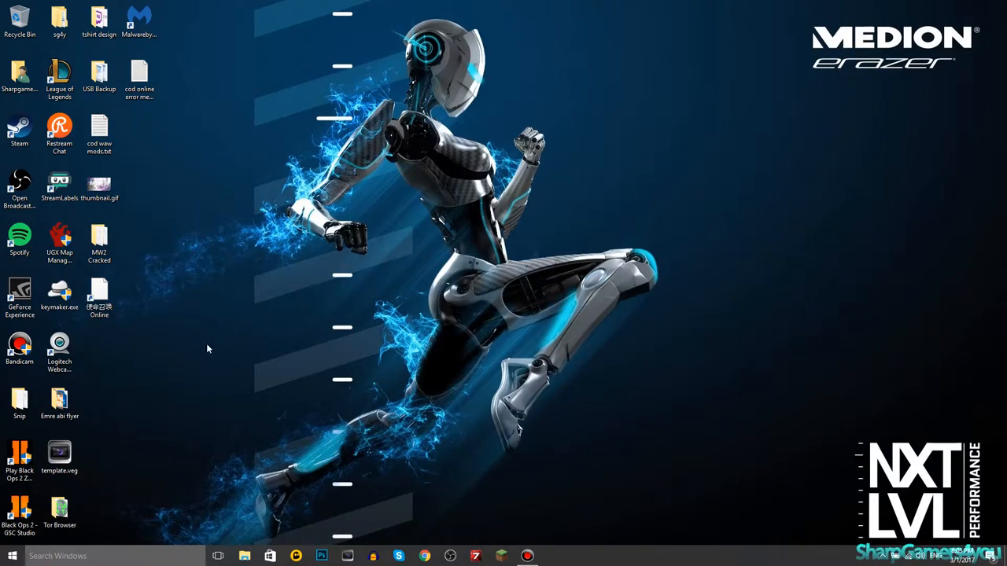
# - Open the game shortcut's context menu to reach its file location
pyautogui.click(99, 297)
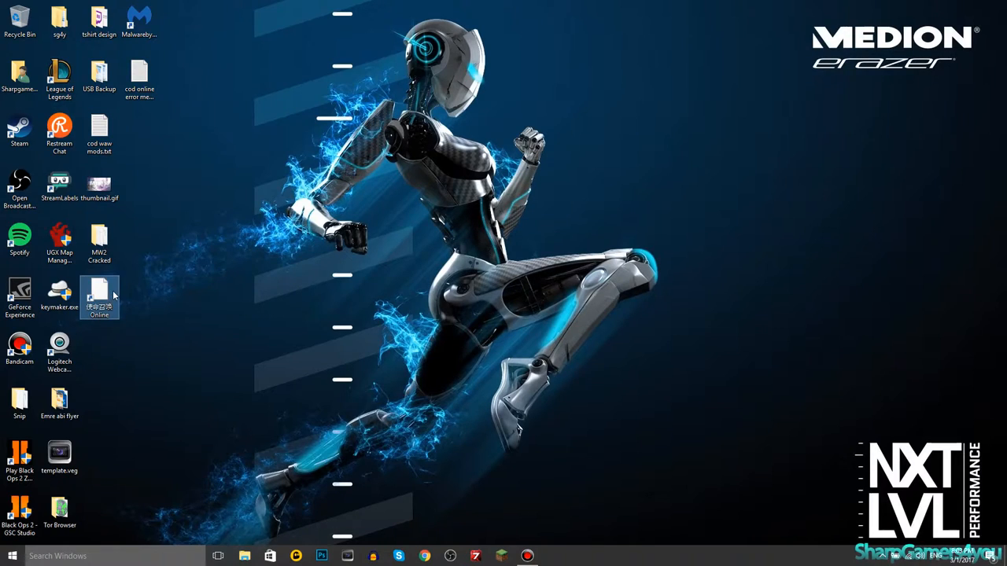
pyautogui.rightClick(99, 298)
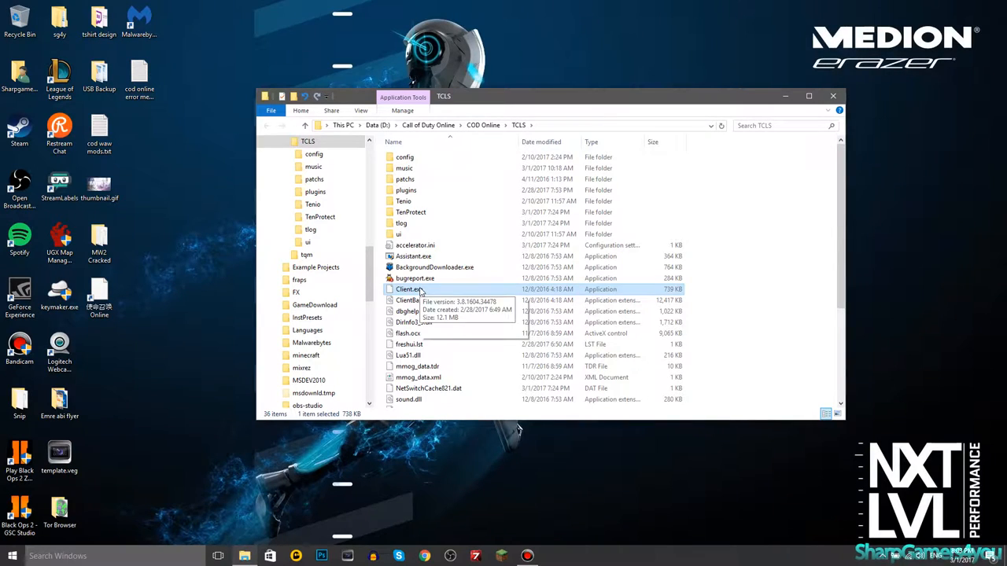
pyautogui.moveTo(464, 137)
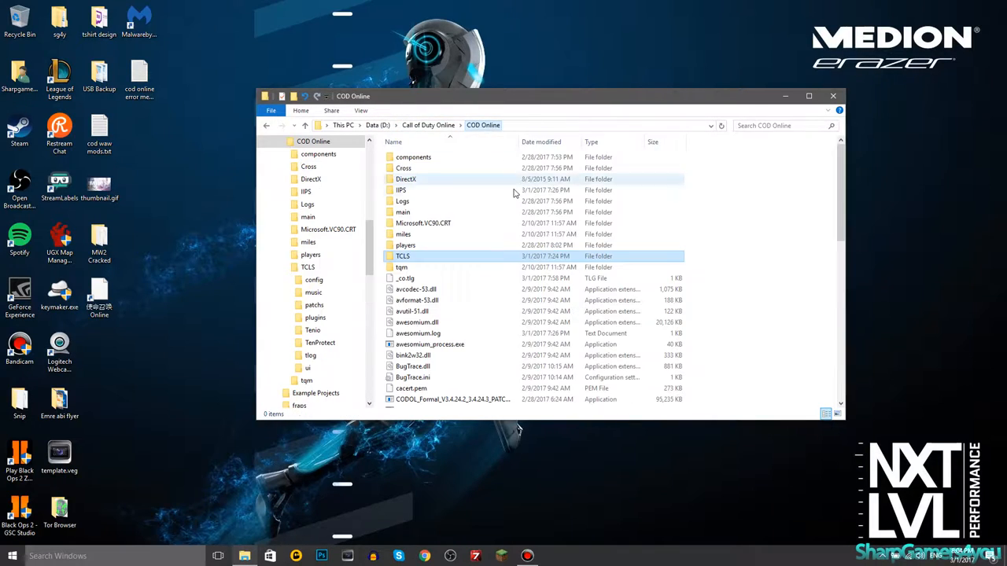
# - Go up the breadcrumb path from TCLS to Data (D:) and find Call of Duty Online
pyautogui.click(403, 255)
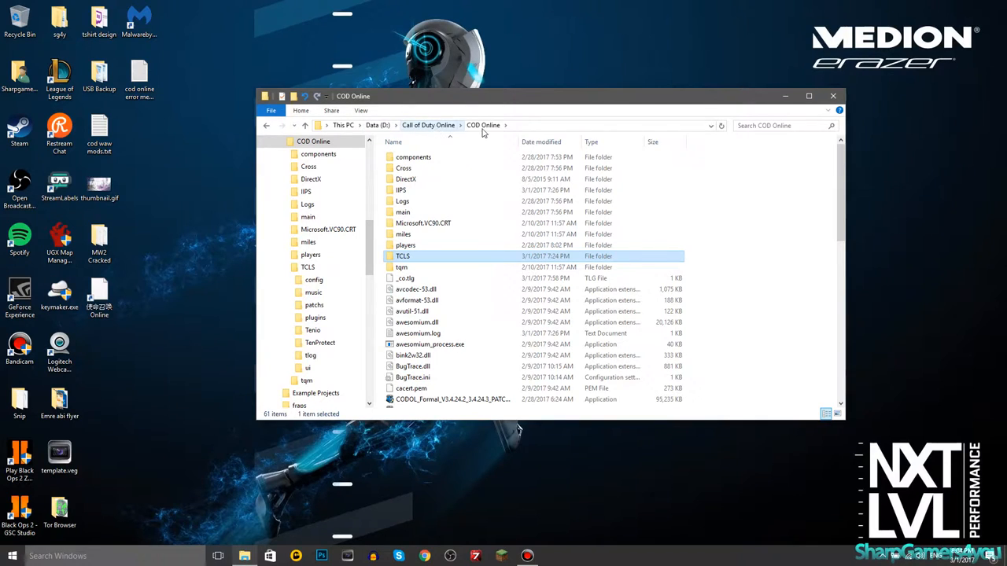
pyautogui.moveTo(431, 132)
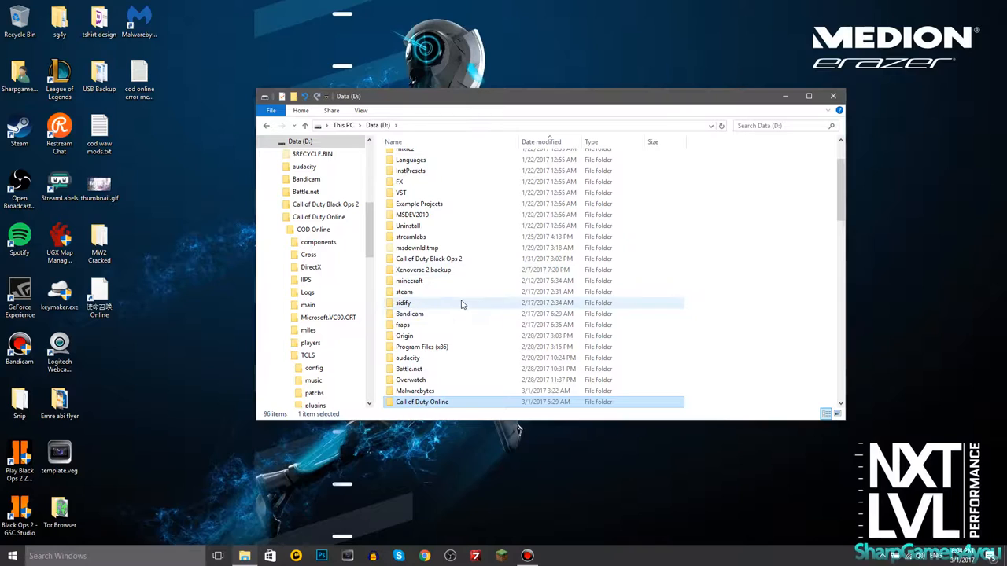
pyautogui.scroll(-3)
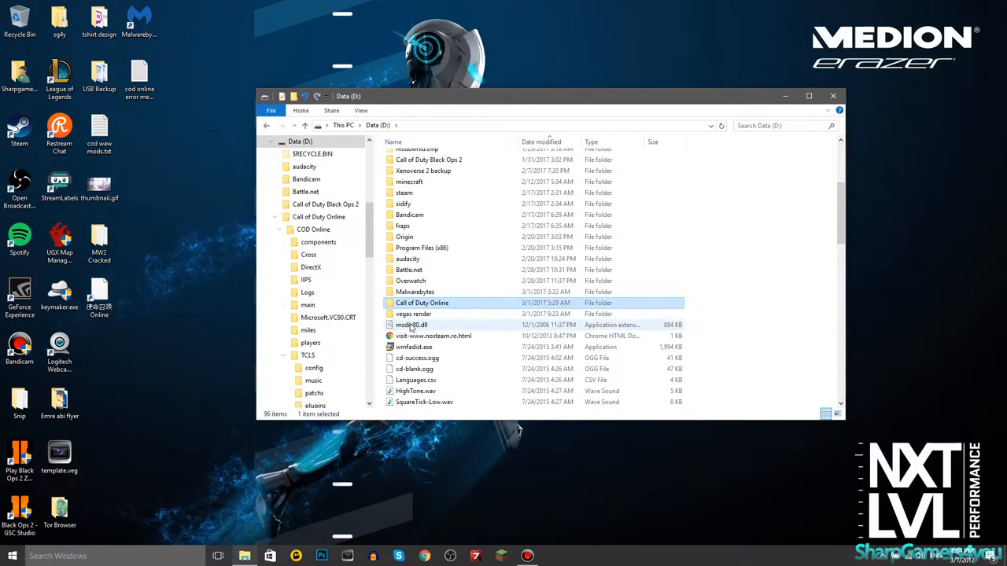
# - Attempt to rename the Call of Duty Online folder to the Chinese title plus 'Online'
pyautogui.rightClick(422, 303)
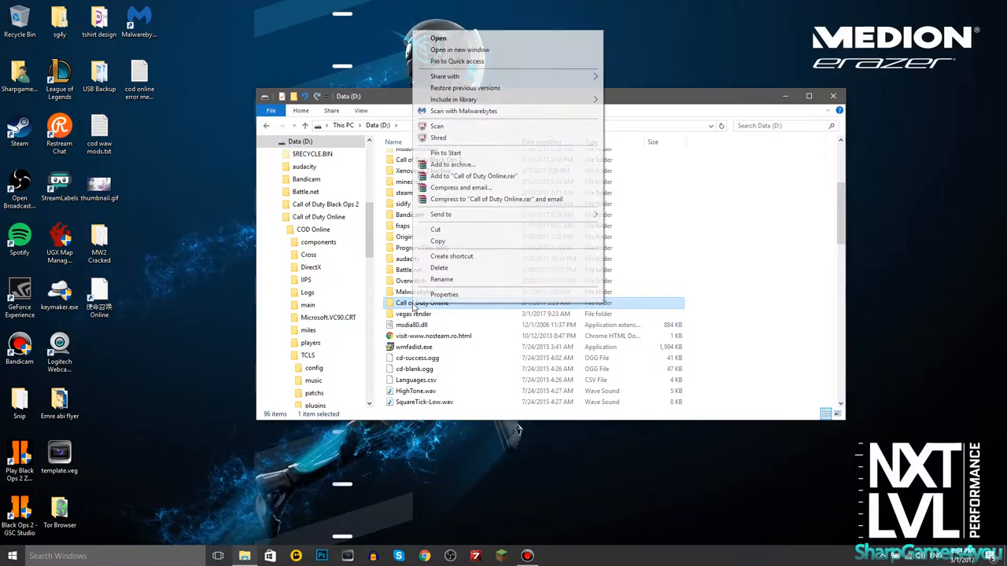
pyautogui.click(441, 279)
pyautogui.write('使命召唤 ')
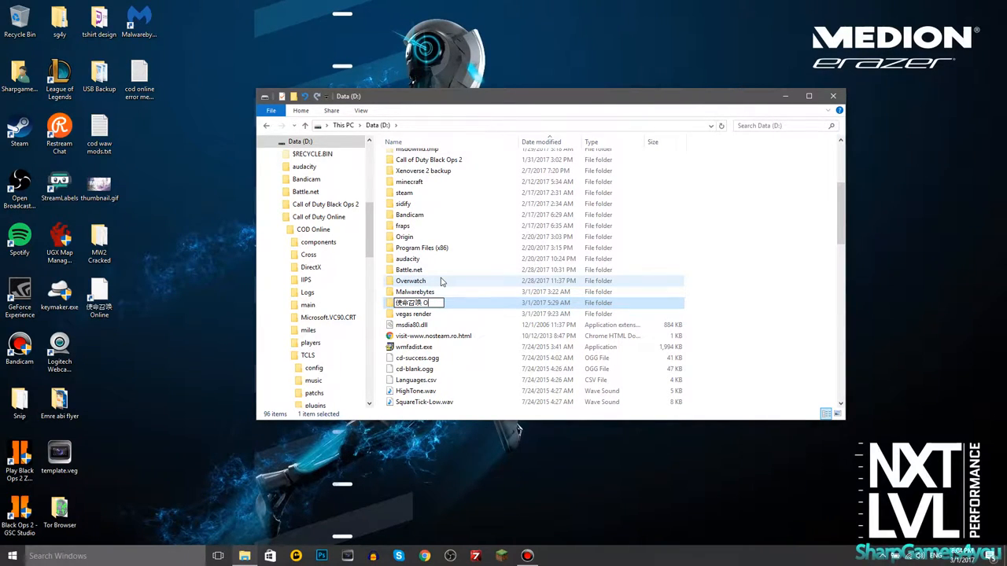
pyautogui.write('Online')
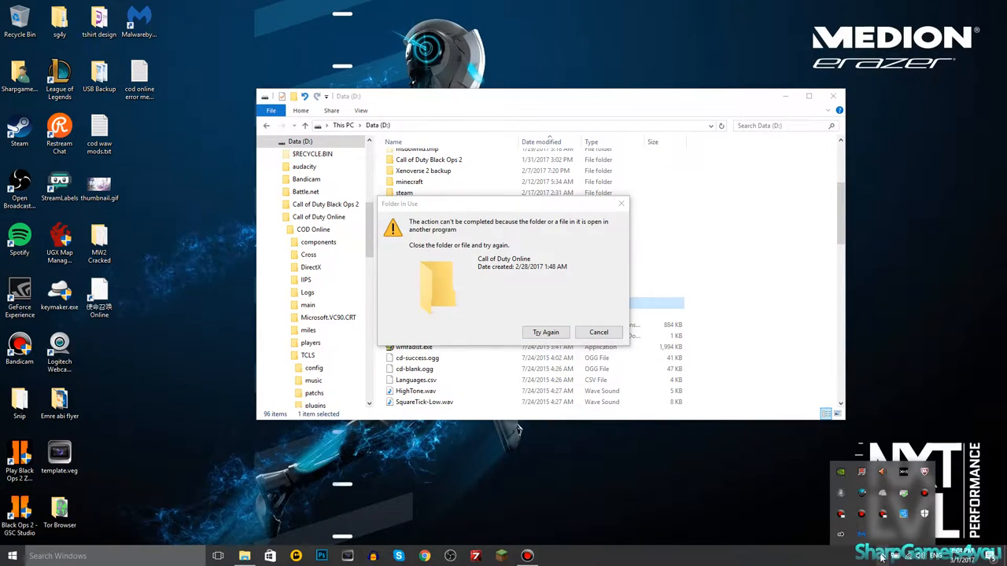
# - Open Task Manager, scroll through the running processes, and close it
pyautogui.rightClick(880, 556)
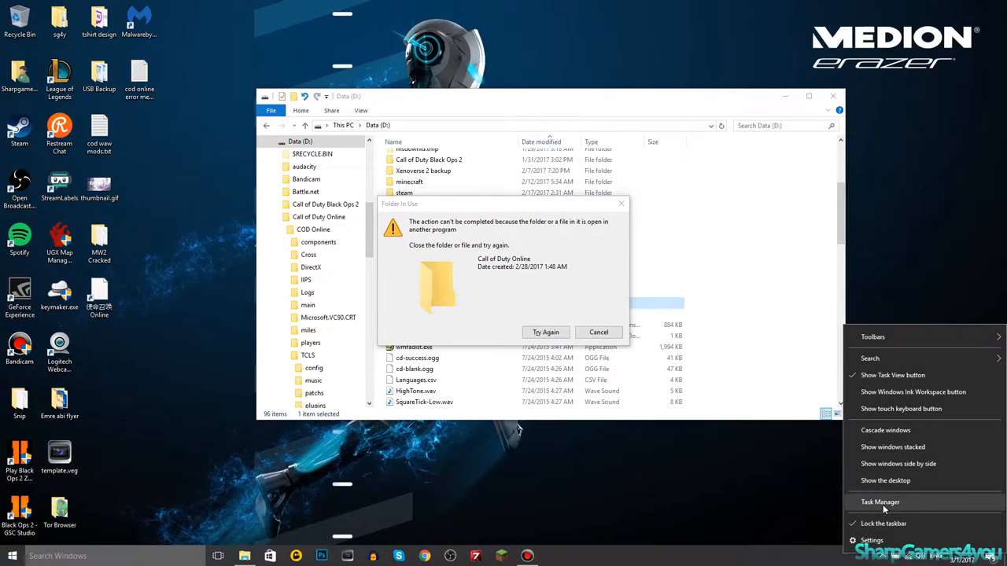
pyautogui.click(879, 502)
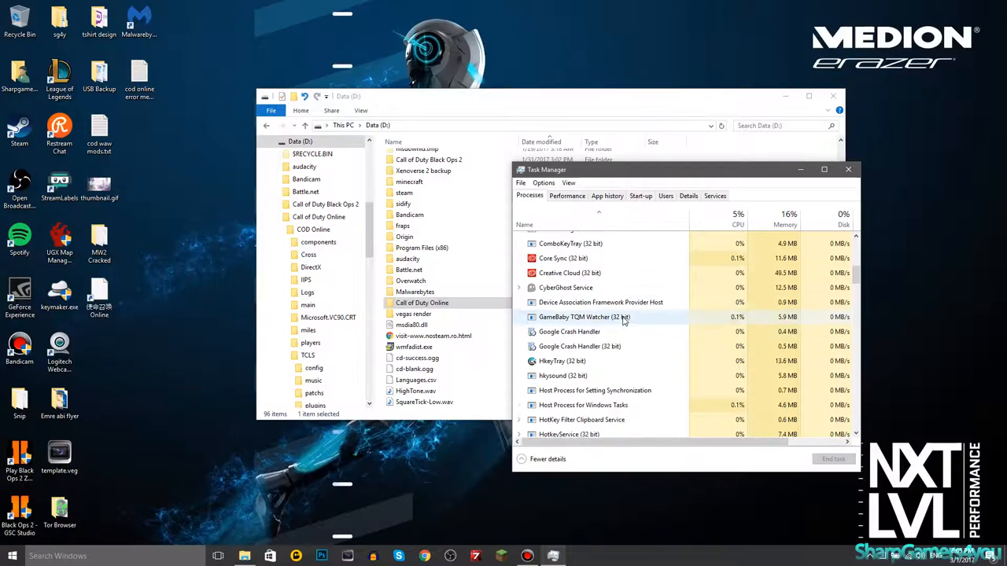
pyautogui.scroll(-3)
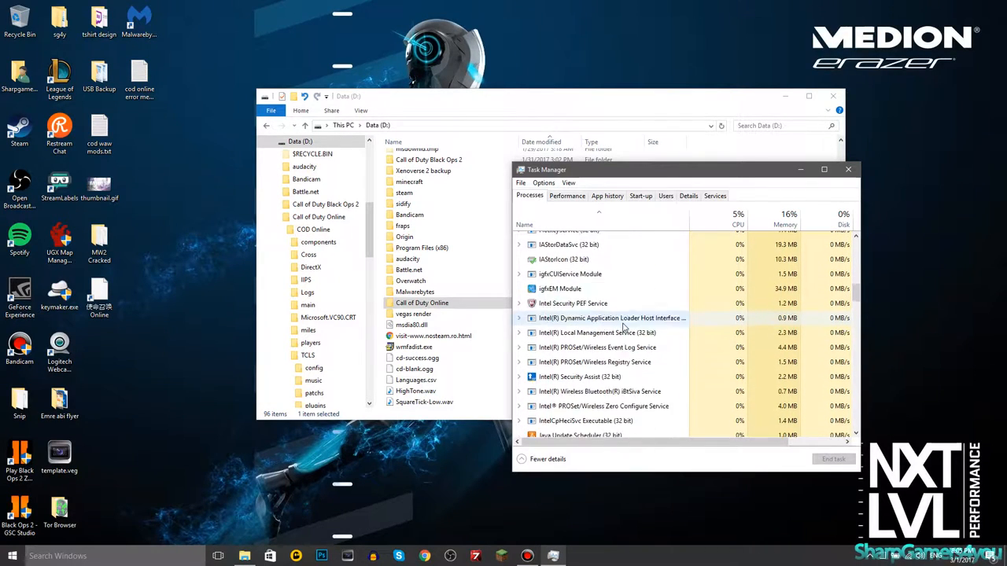
pyautogui.scroll(-3)
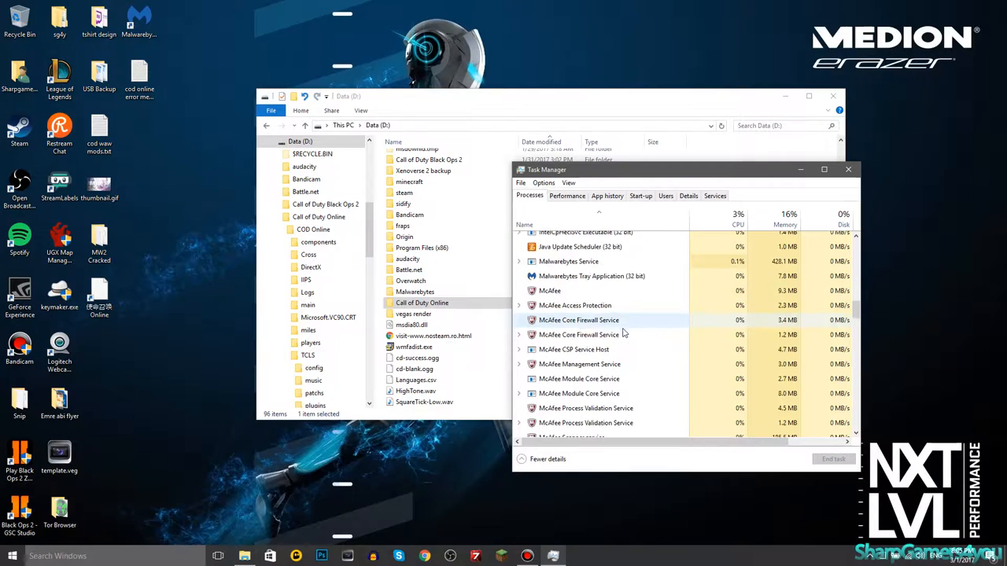
pyautogui.scroll(-3)
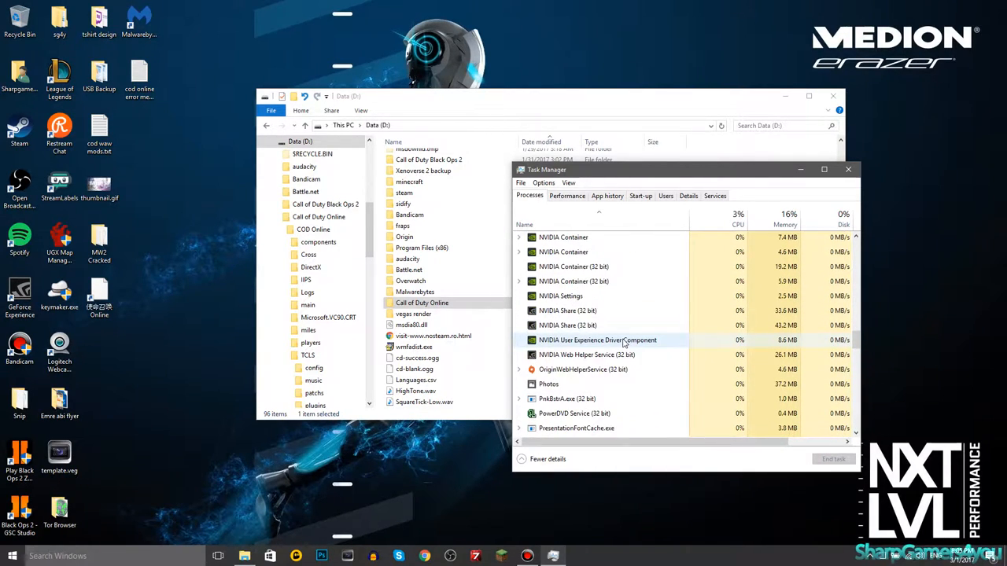
pyautogui.scroll(-3)
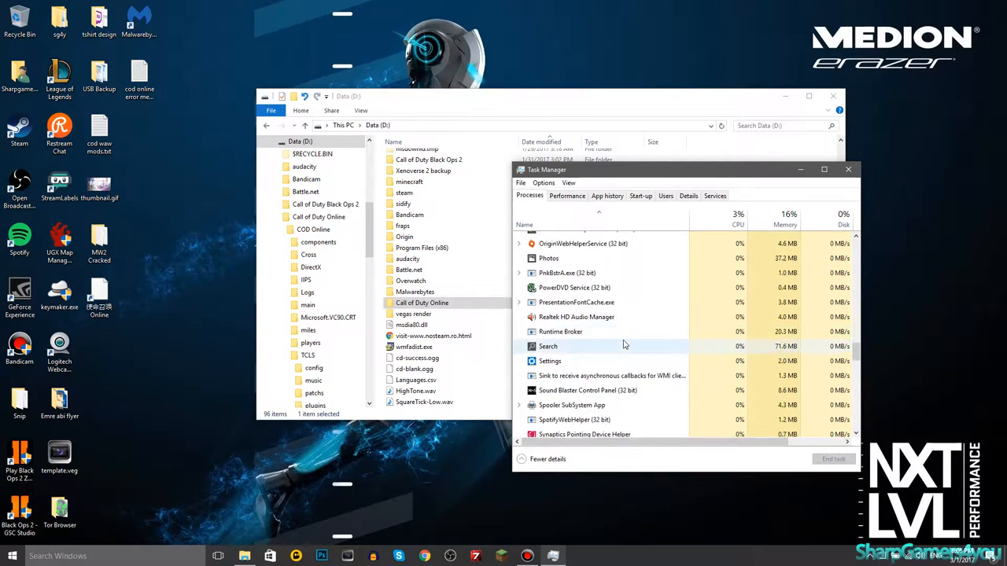
pyautogui.scroll(-3)
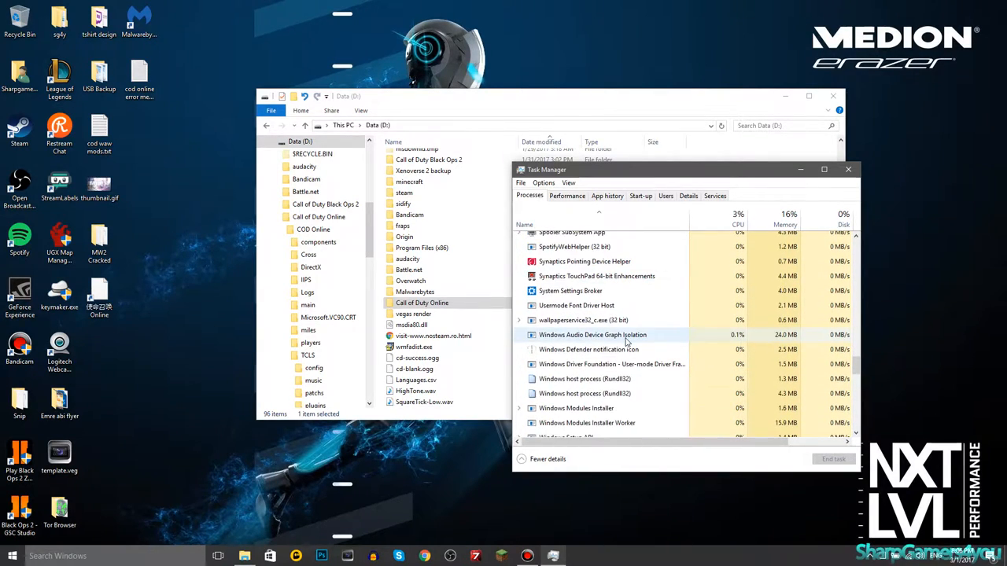
pyautogui.scroll(-3)
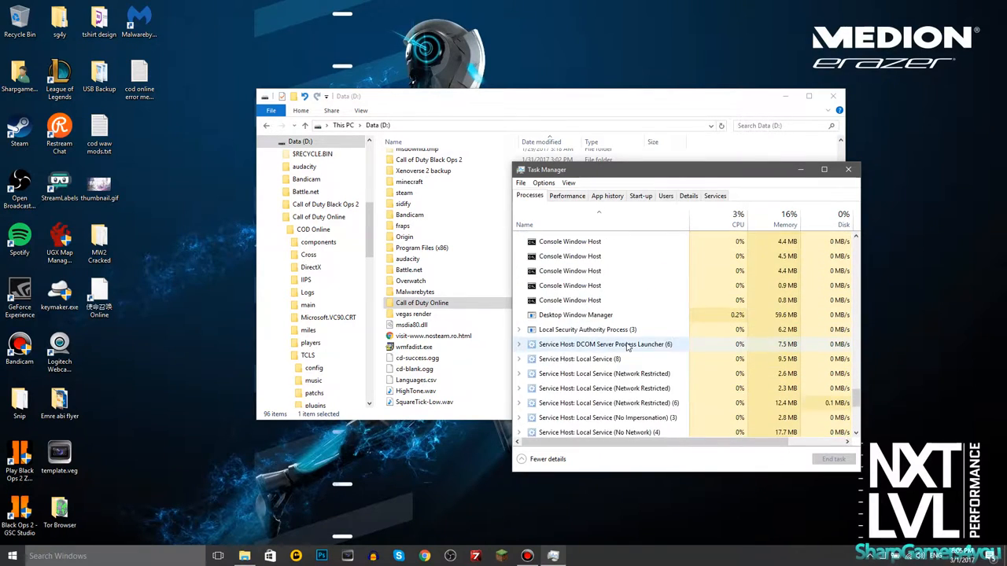
pyautogui.scroll(-3)
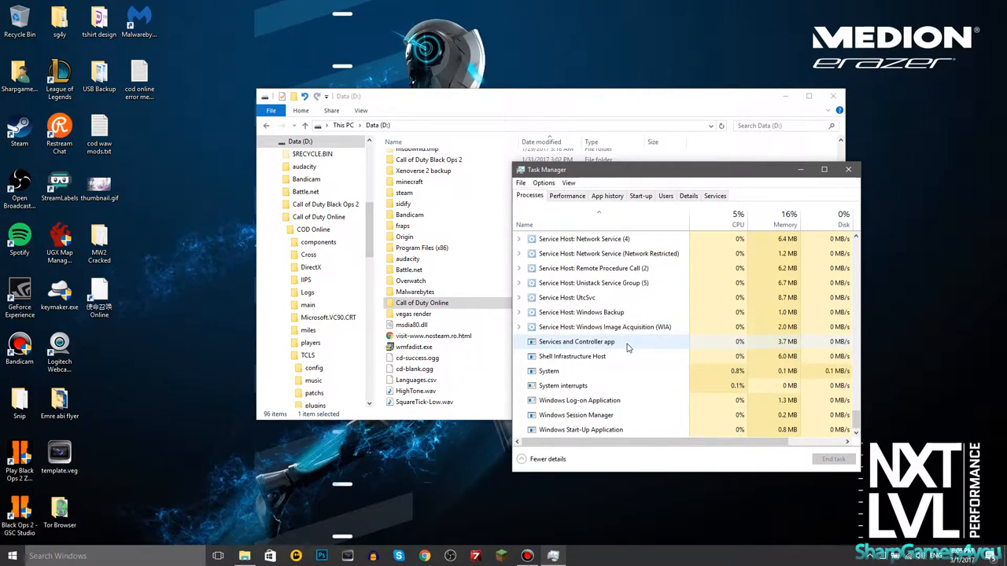
pyautogui.click(848, 169)
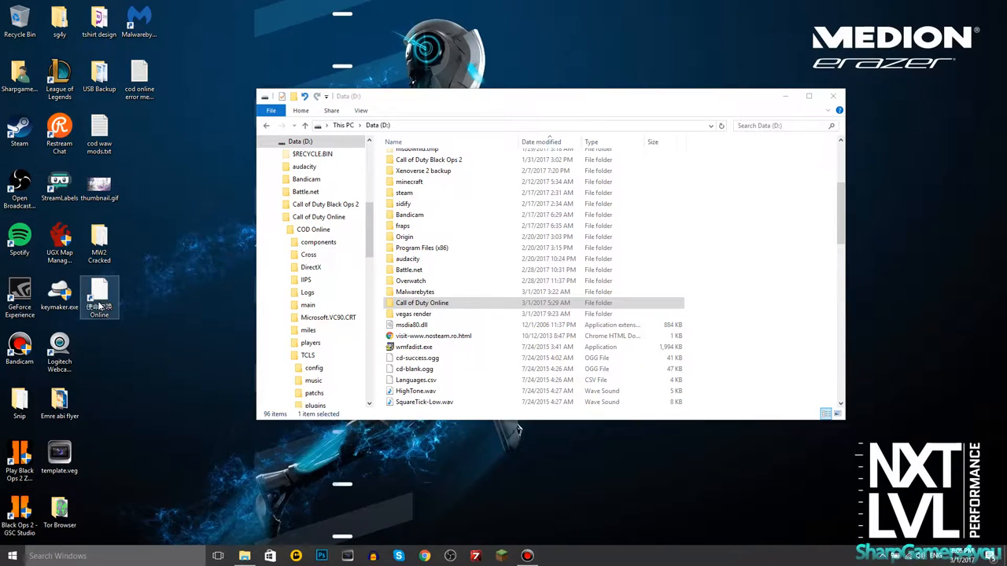
# - Focus the Data (D:) window and open the Call of Duty Online folder
pyautogui.click(422, 303)
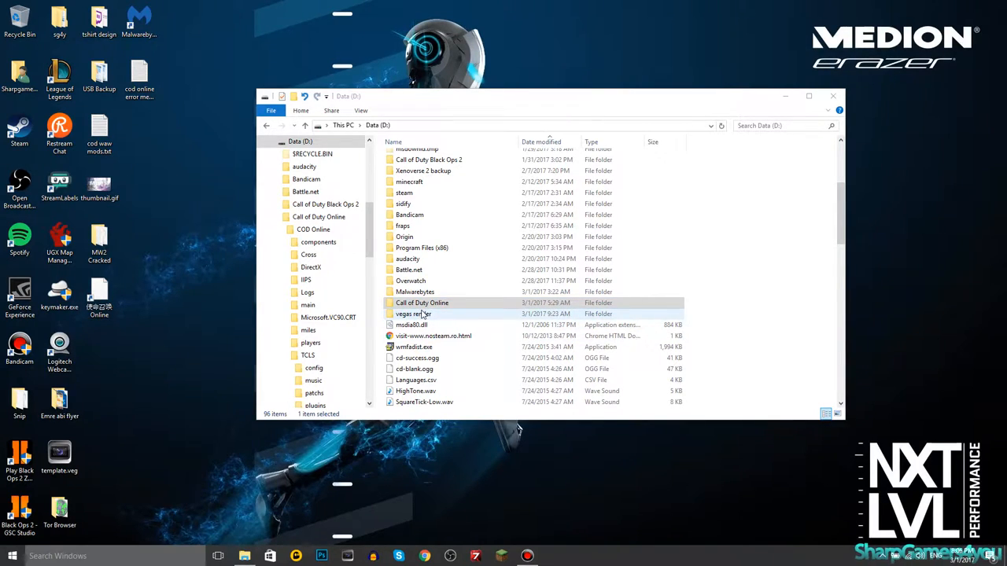
pyautogui.click(422, 303)
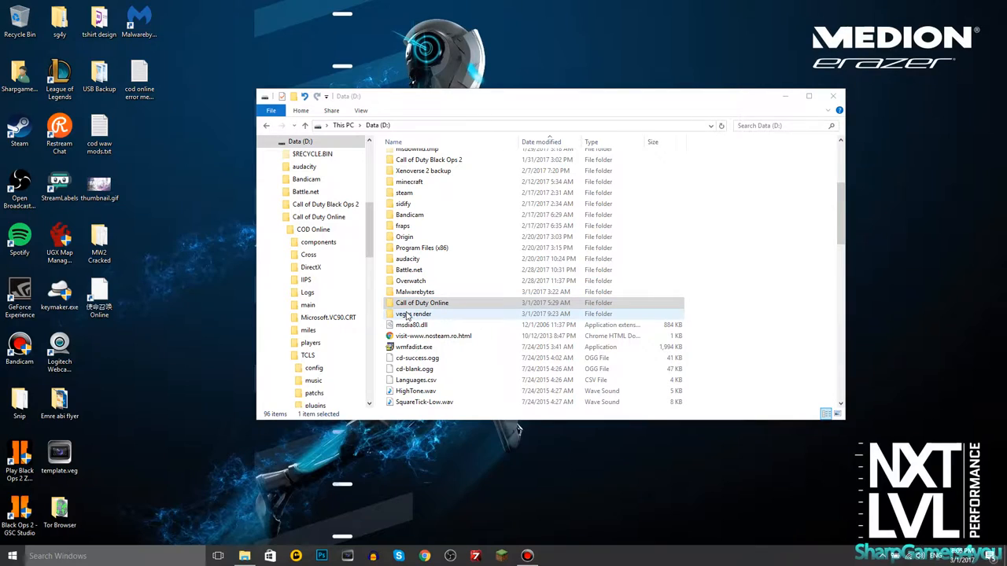
pyautogui.click(422, 303)
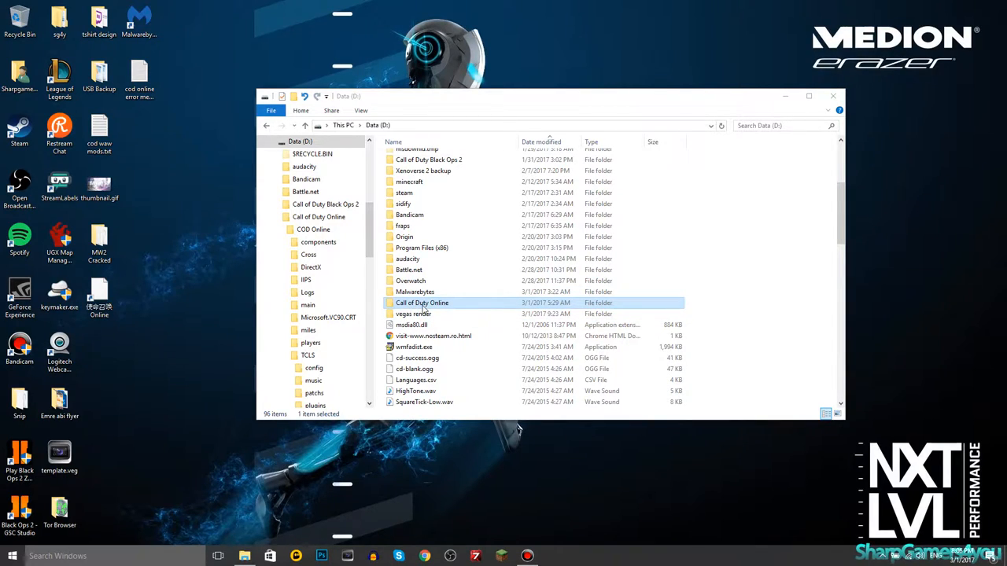
pyautogui.moveTo(438, 310)
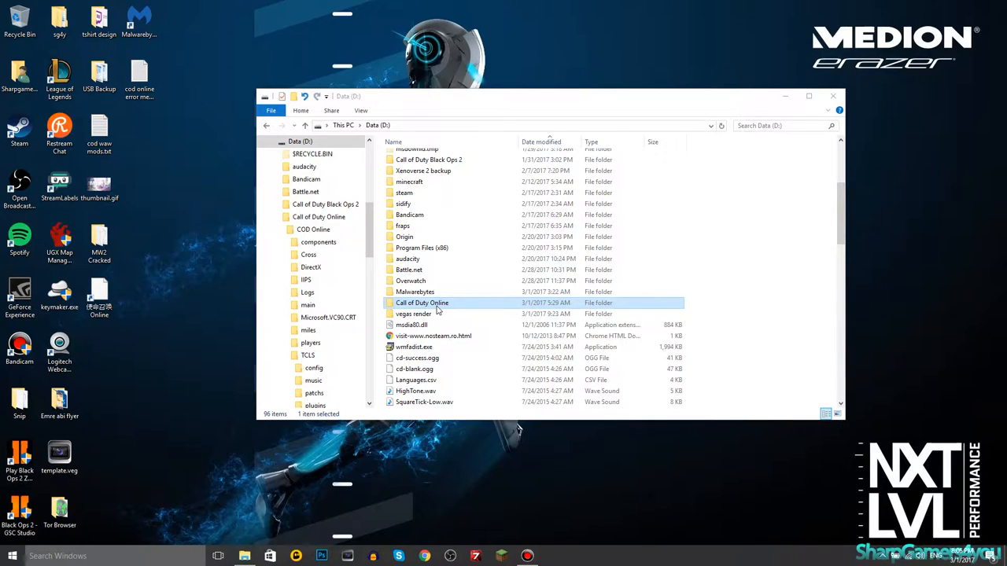
pyautogui.doubleClick(422, 303)
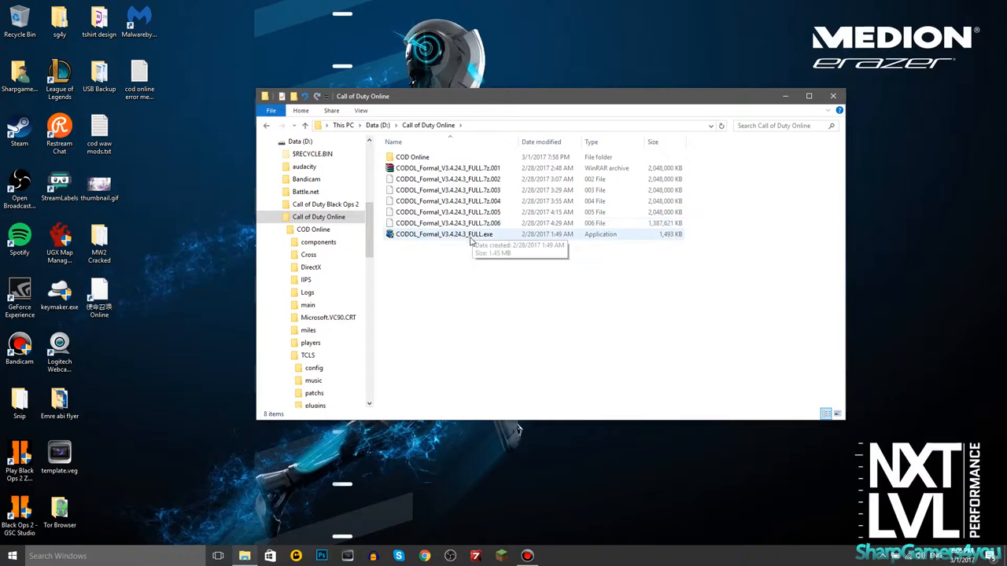
# - Open the COD Online game folder
pyautogui.click(447, 167)
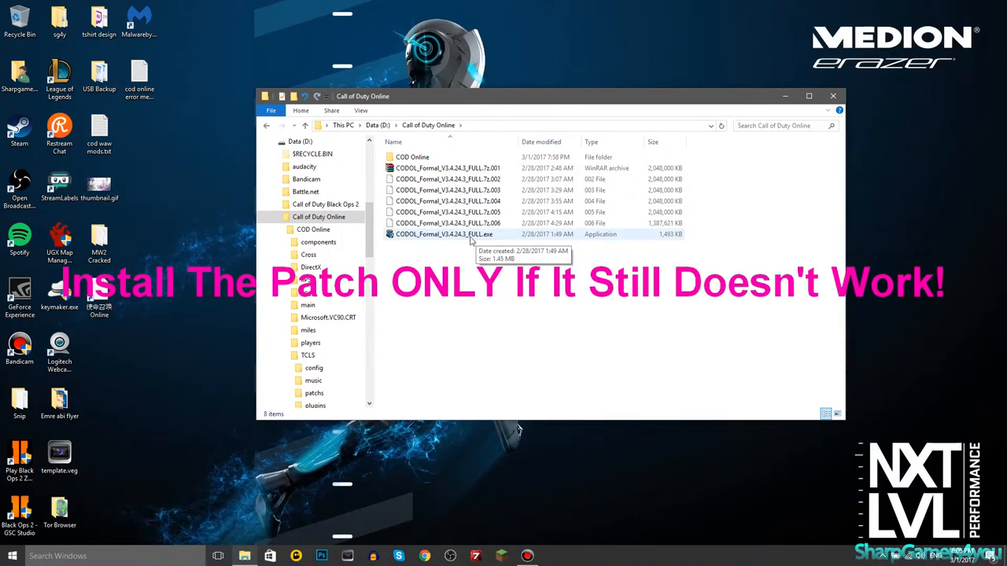
pyautogui.click(413, 157)
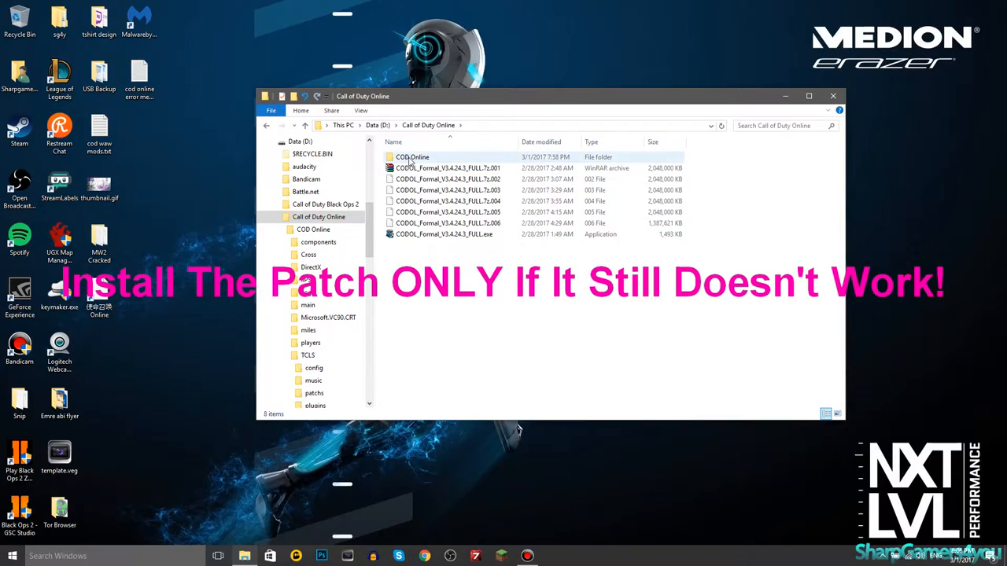
pyautogui.doubleClick(412, 156)
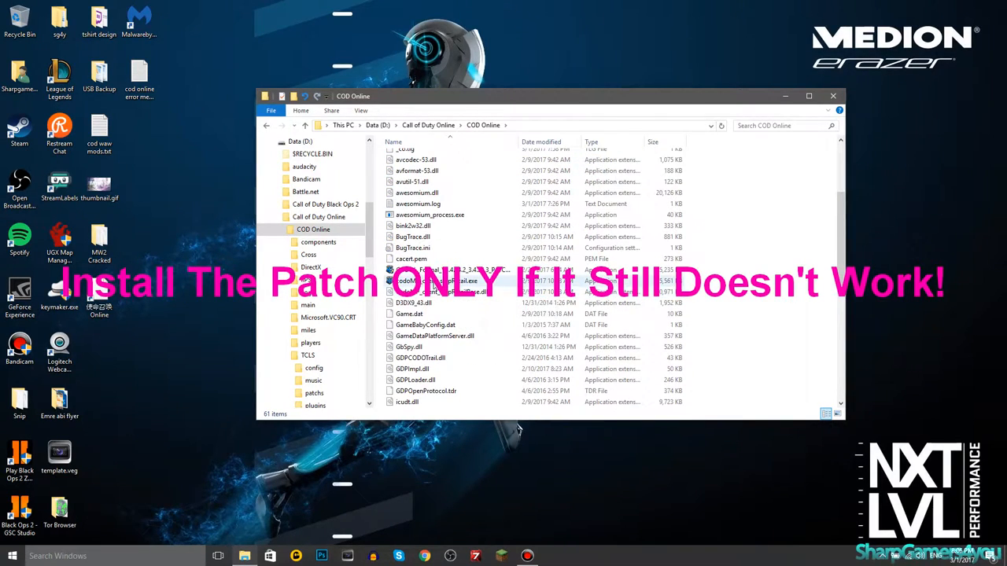
# - Select the CODOL_Formal patch installer, view its actions, and close the folder window
pyautogui.click(441, 270)
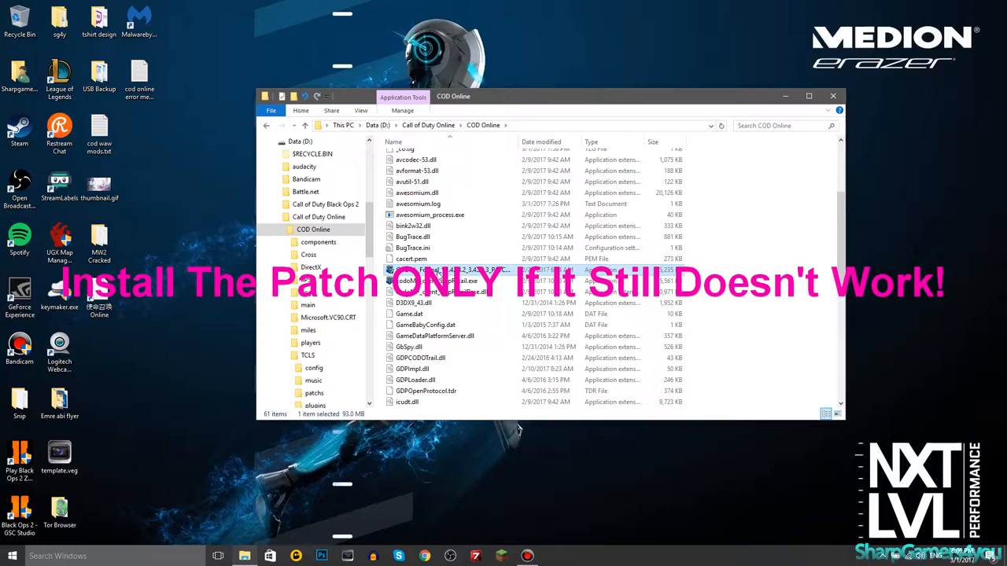
pyautogui.moveTo(439, 275)
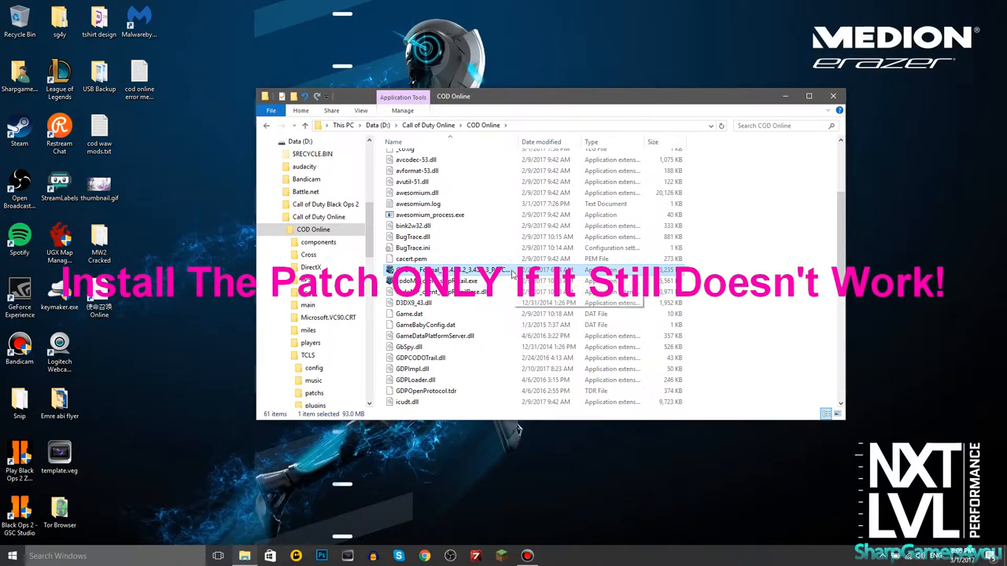
pyautogui.moveTo(497, 275)
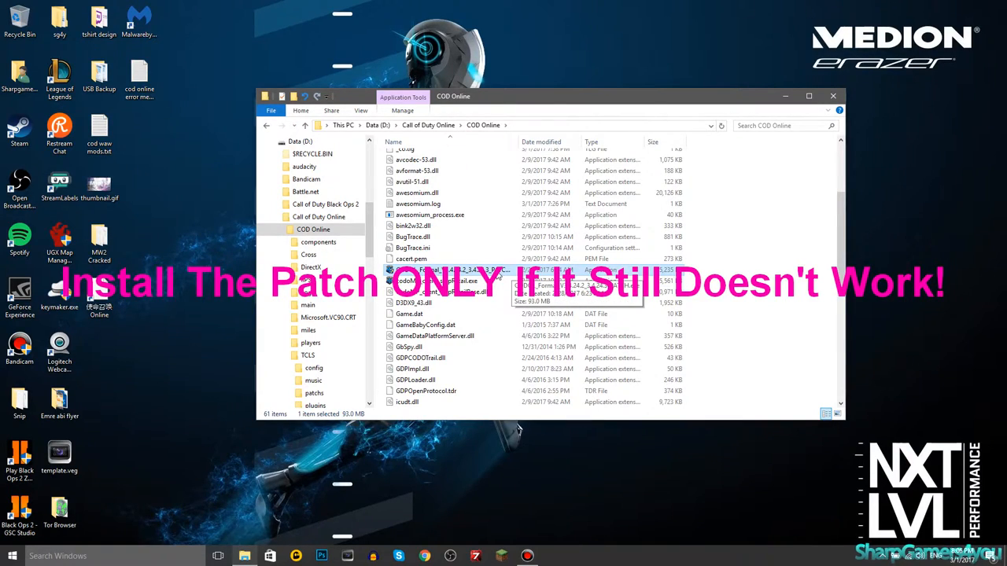
pyautogui.moveTo(498, 277)
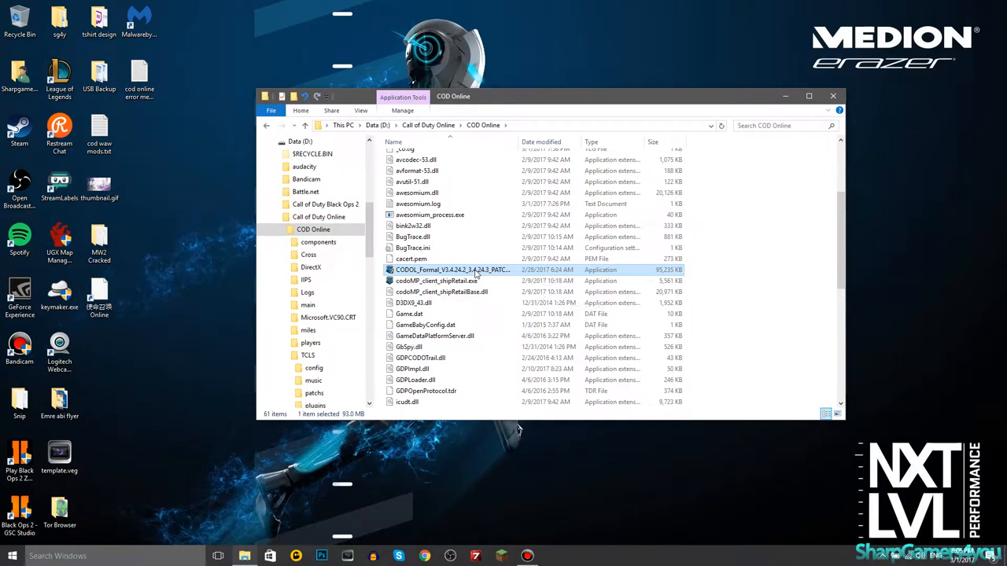
pyautogui.rightClick(452, 269)
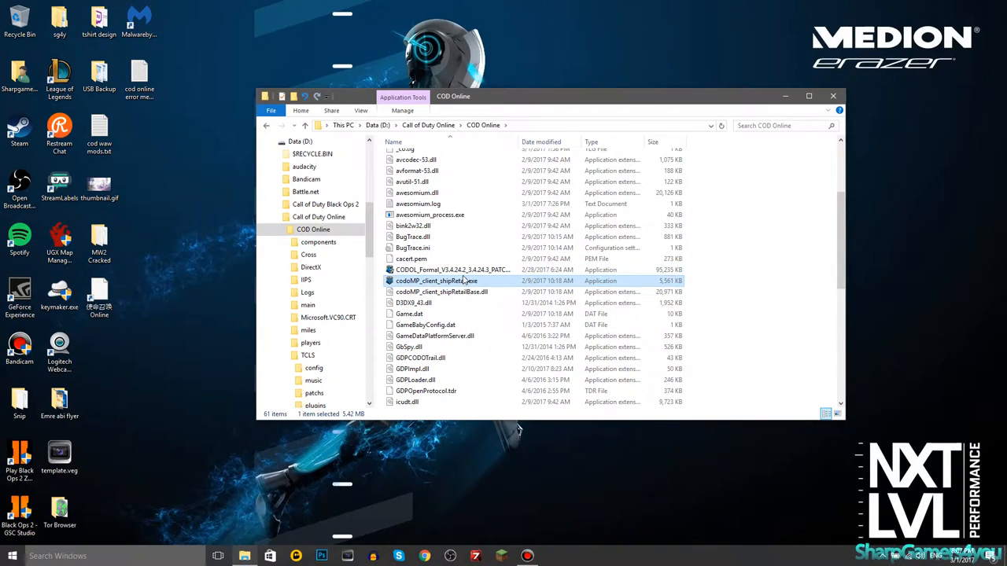
pyautogui.click(452, 269)
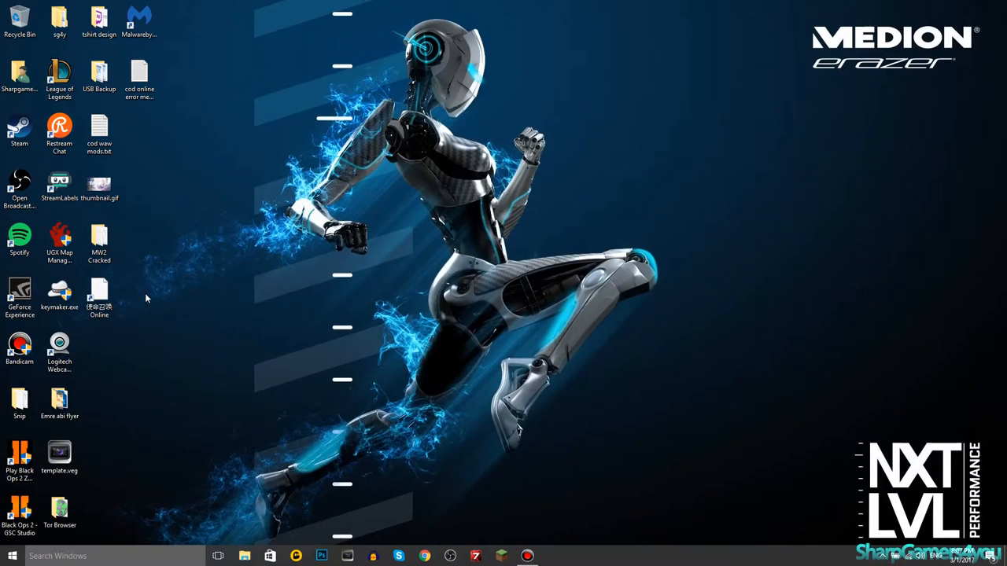
# - Launch Call of Duty Online from its desktop shortcut to bring up the launcher
pyautogui.click(99, 298)
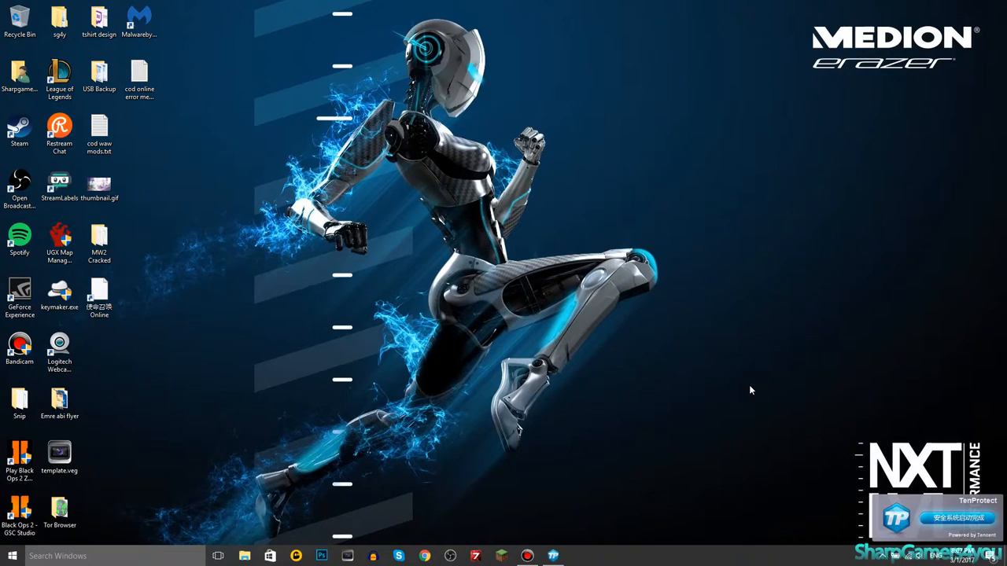
pyautogui.click(553, 556)
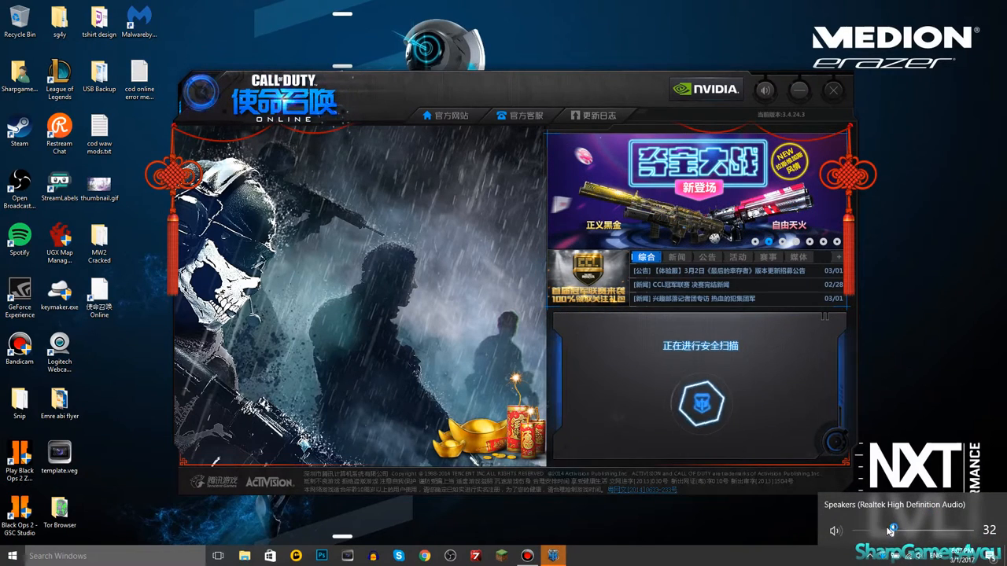
# - Lower the speaker volume to 32 with the taskbar slider
pyautogui.moveTo(893, 530); pyautogui.dragTo(869, 529)
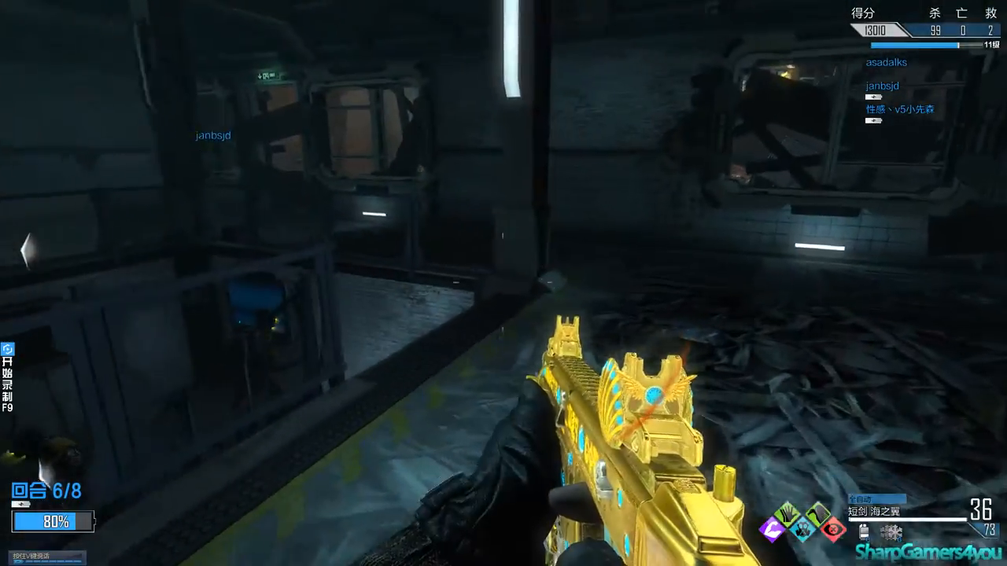
# - Shoot and knife enemies in the corridors, pushing kills from 99 to 125 by round 7
pyautogui.click(503, 283)
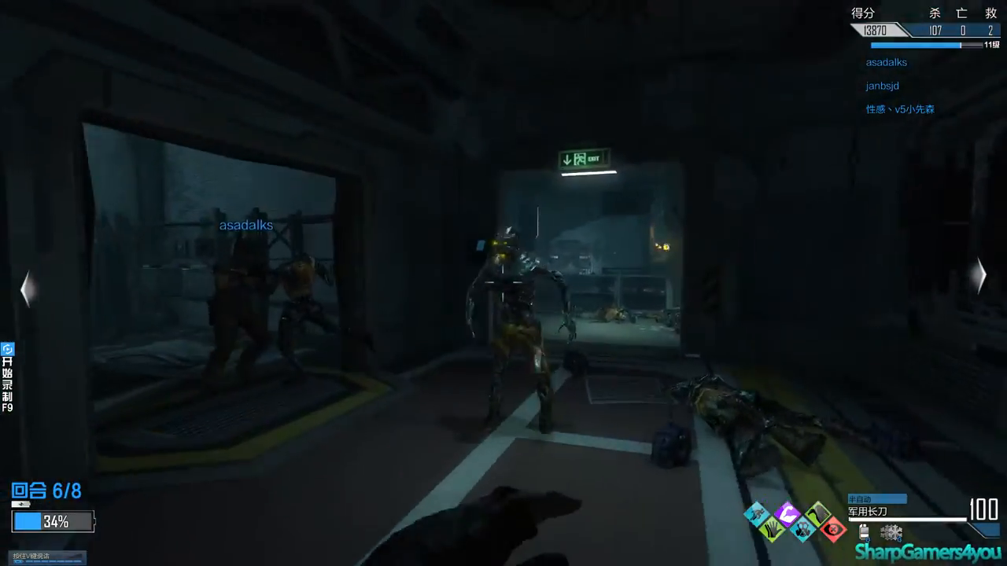
pyautogui.click(504, 283)
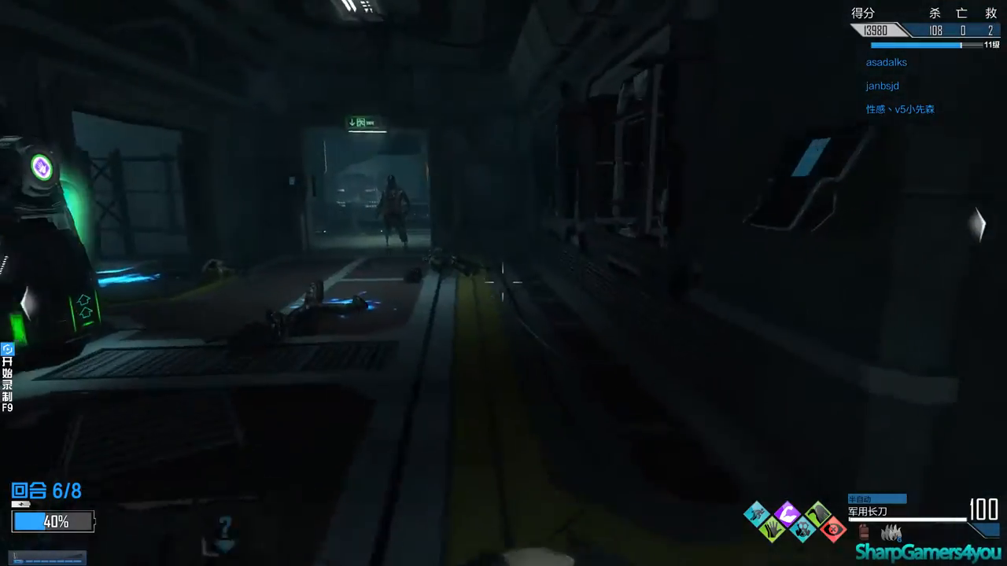
pyautogui.click(504, 283)
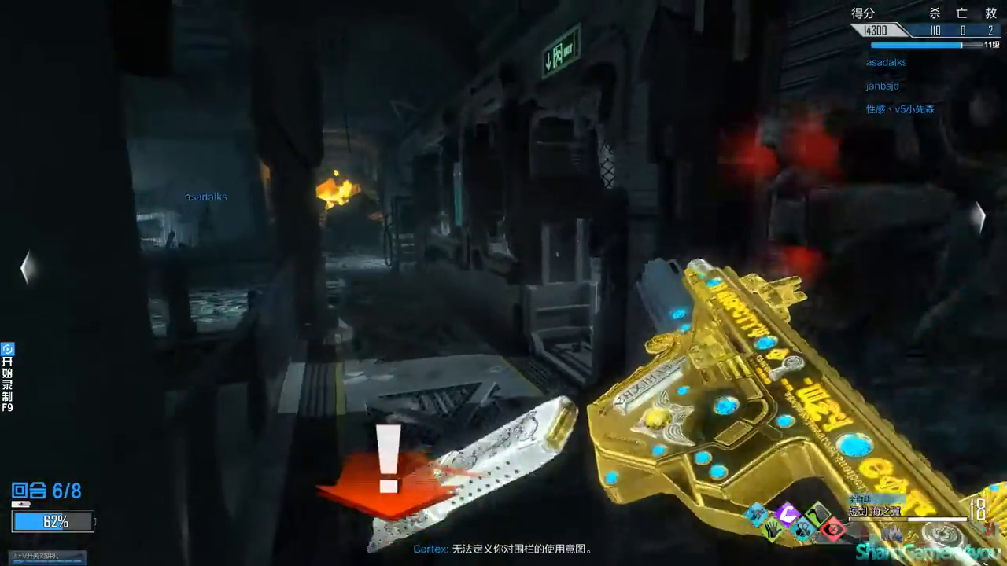
pyautogui.click(503, 283)
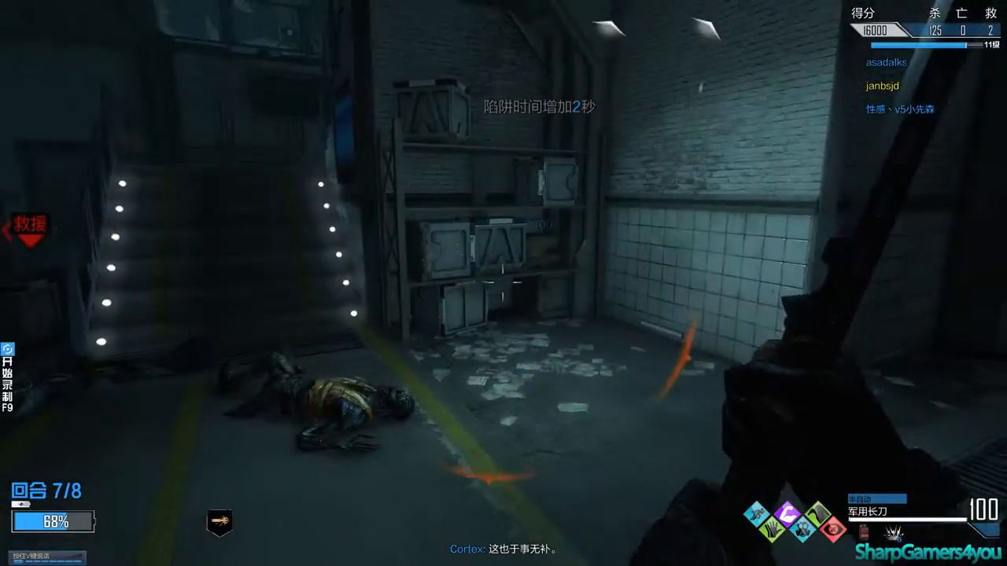
pyautogui.click(503, 283)
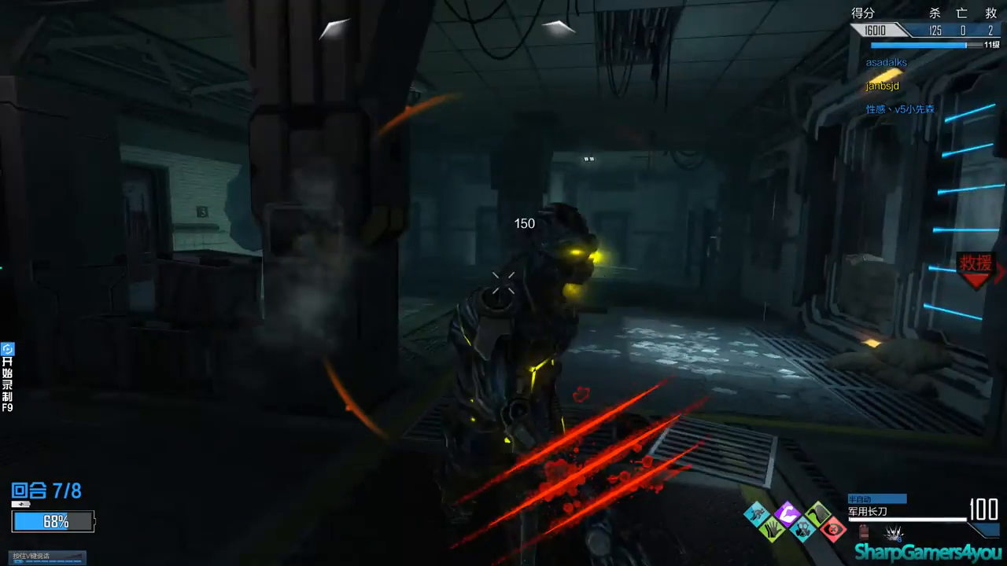